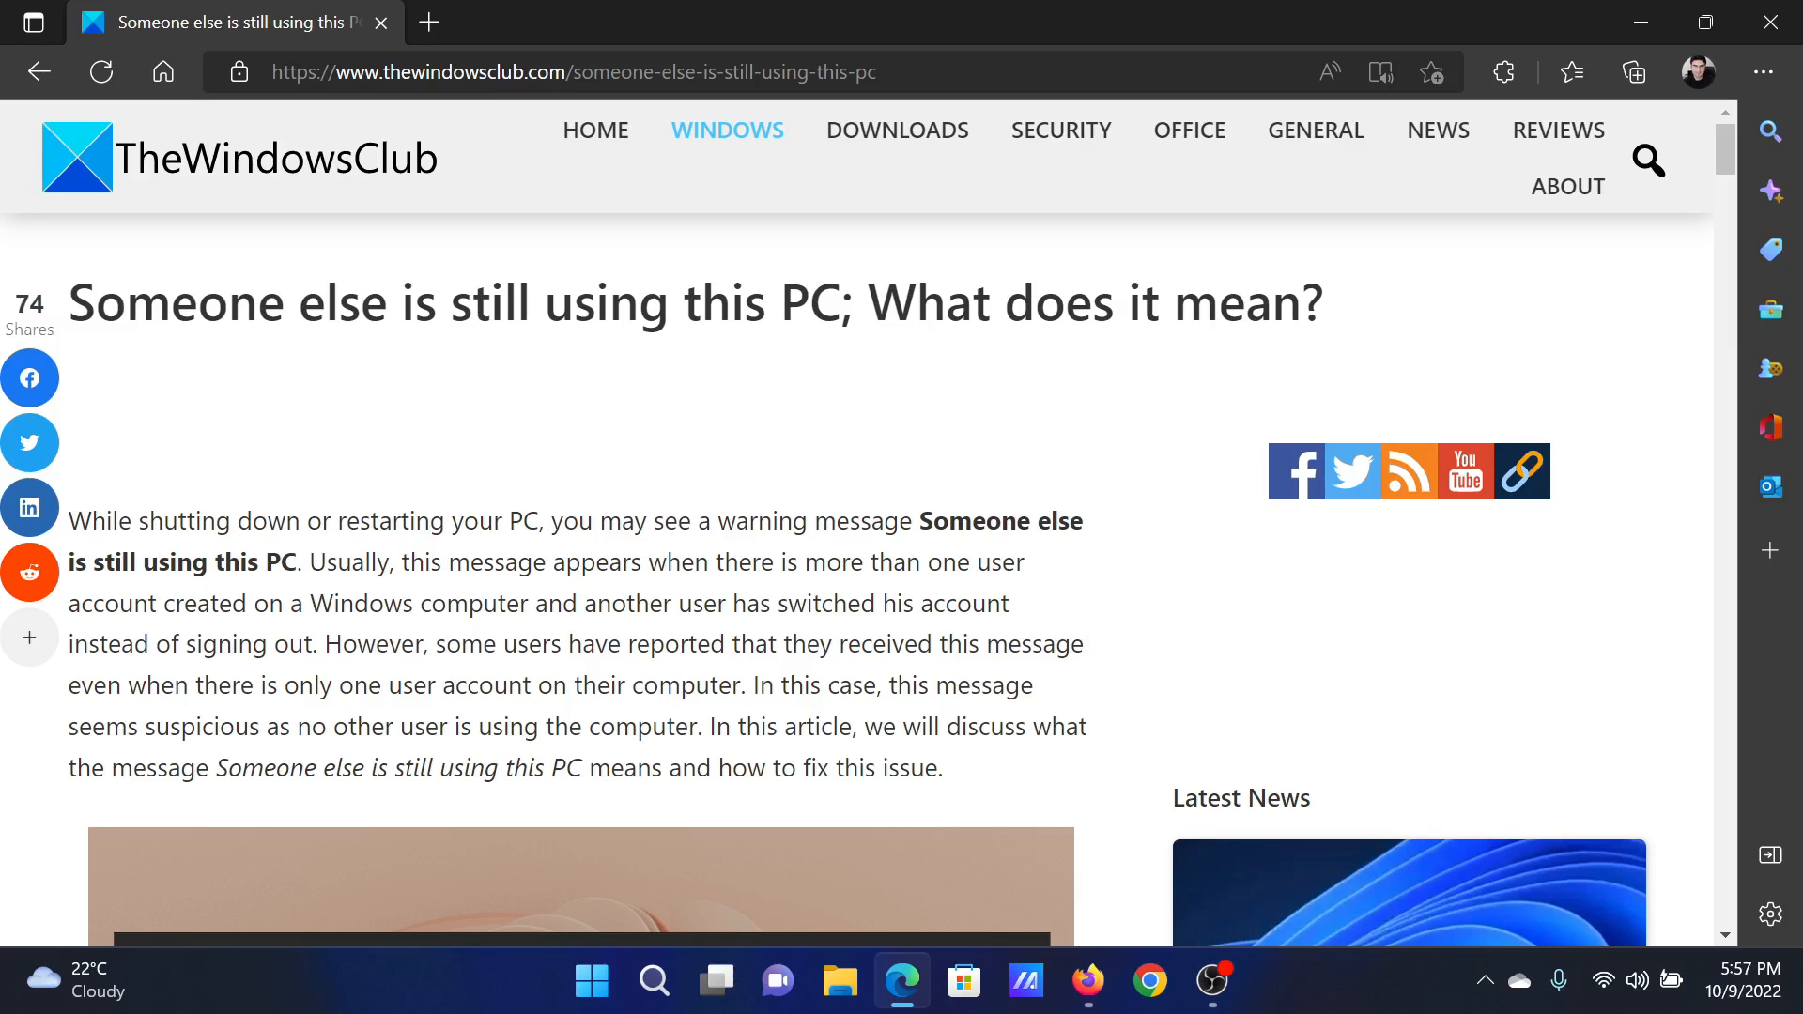
Step: Scroll the TheWindowsClub article down to its numbered list of six fixes
scroll("down", 3)
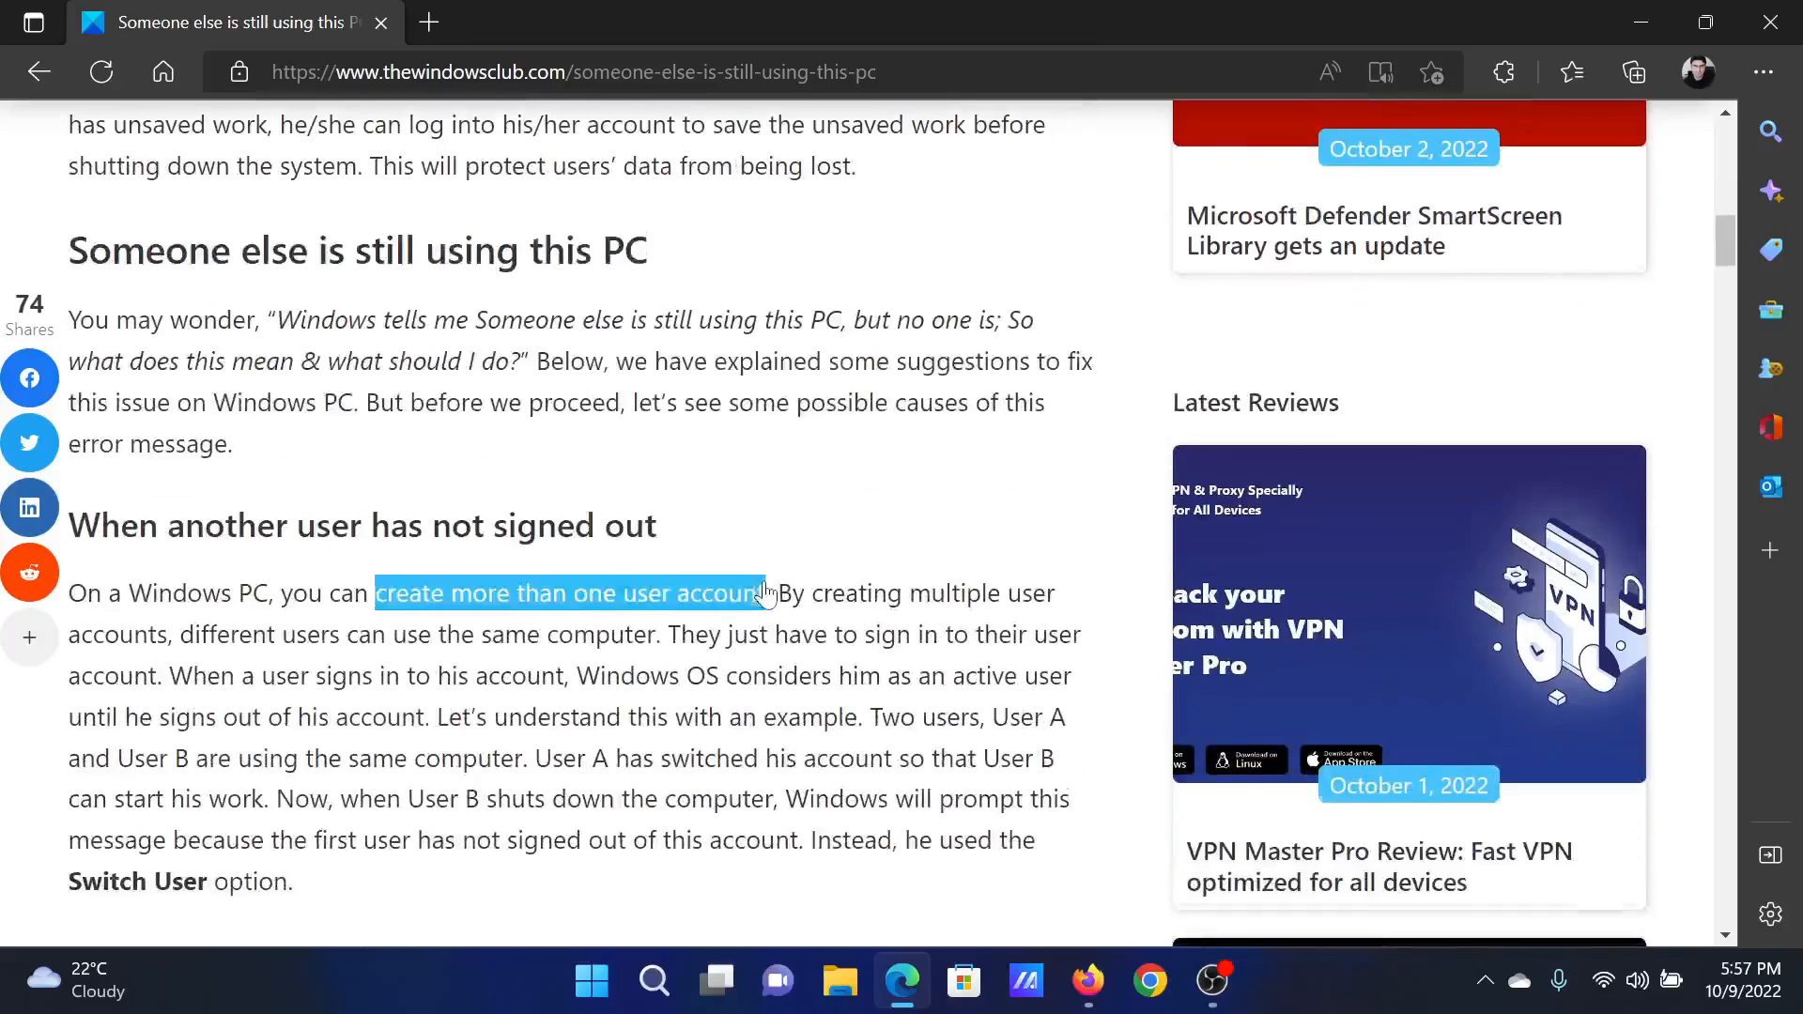
scroll("down", 3)
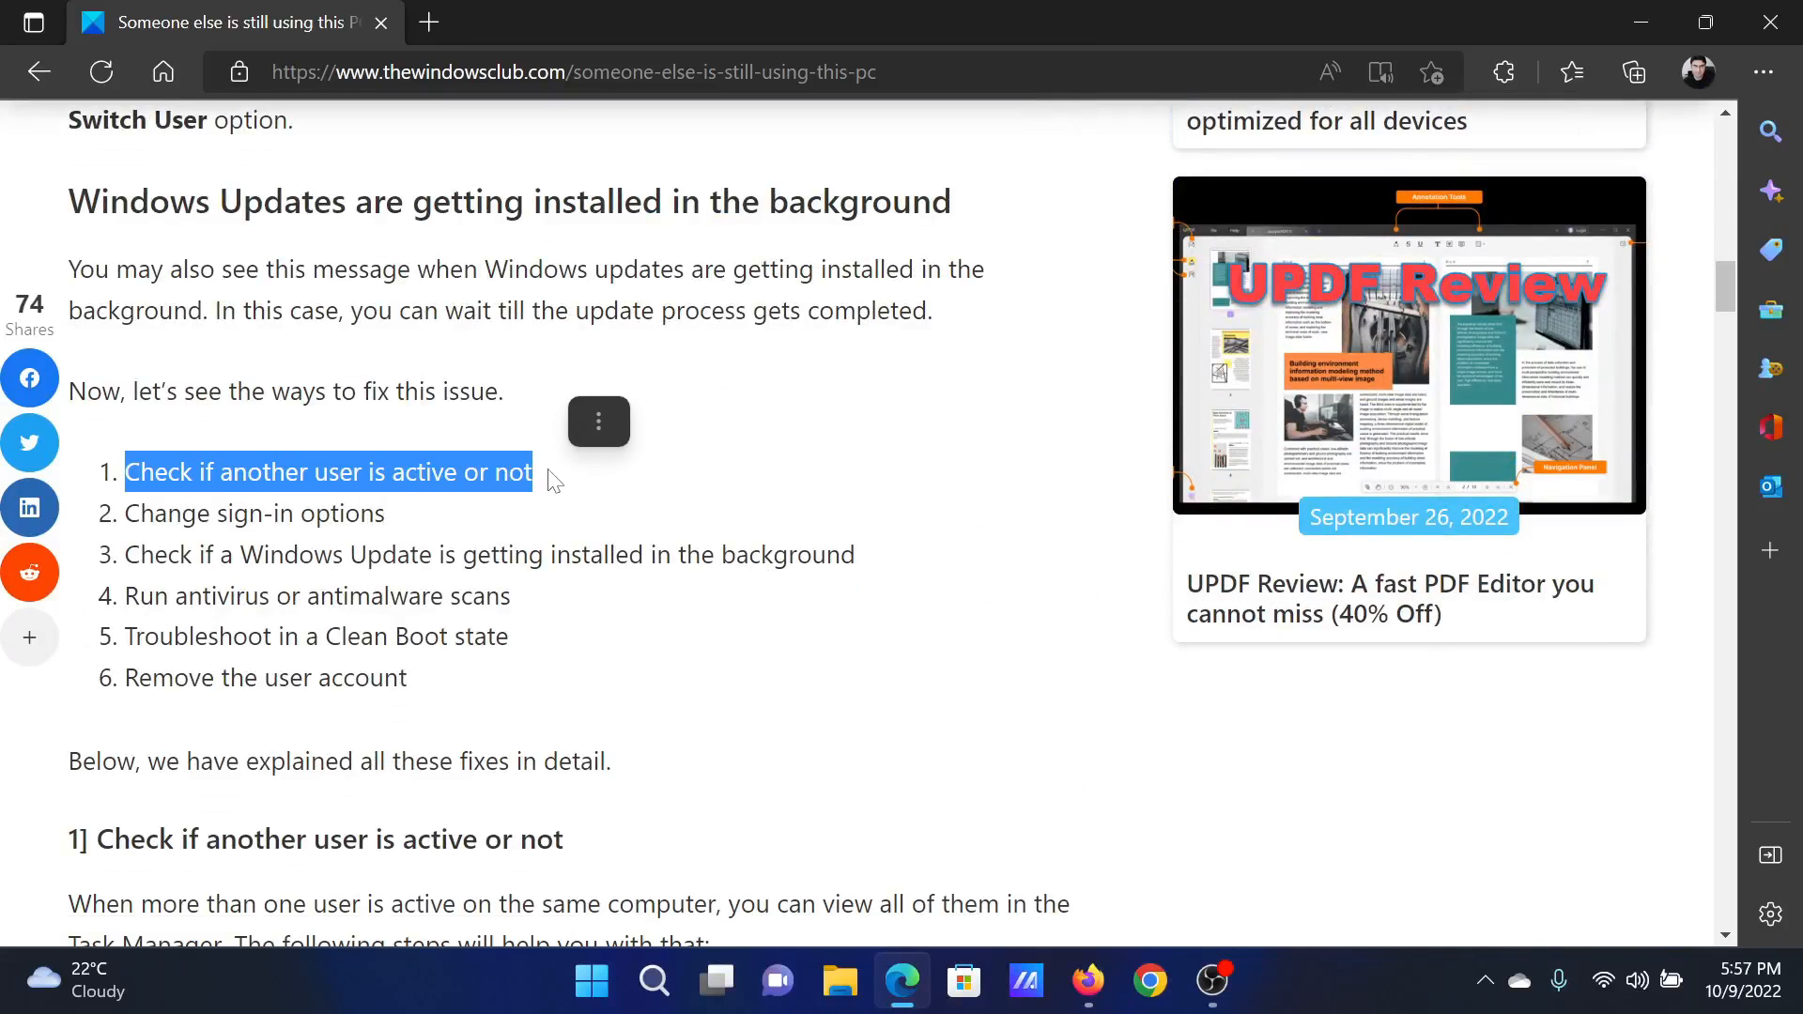
Step: Launch Task Manager from Start search ('tas') and show its Users list with one active account
left_click(653, 980)
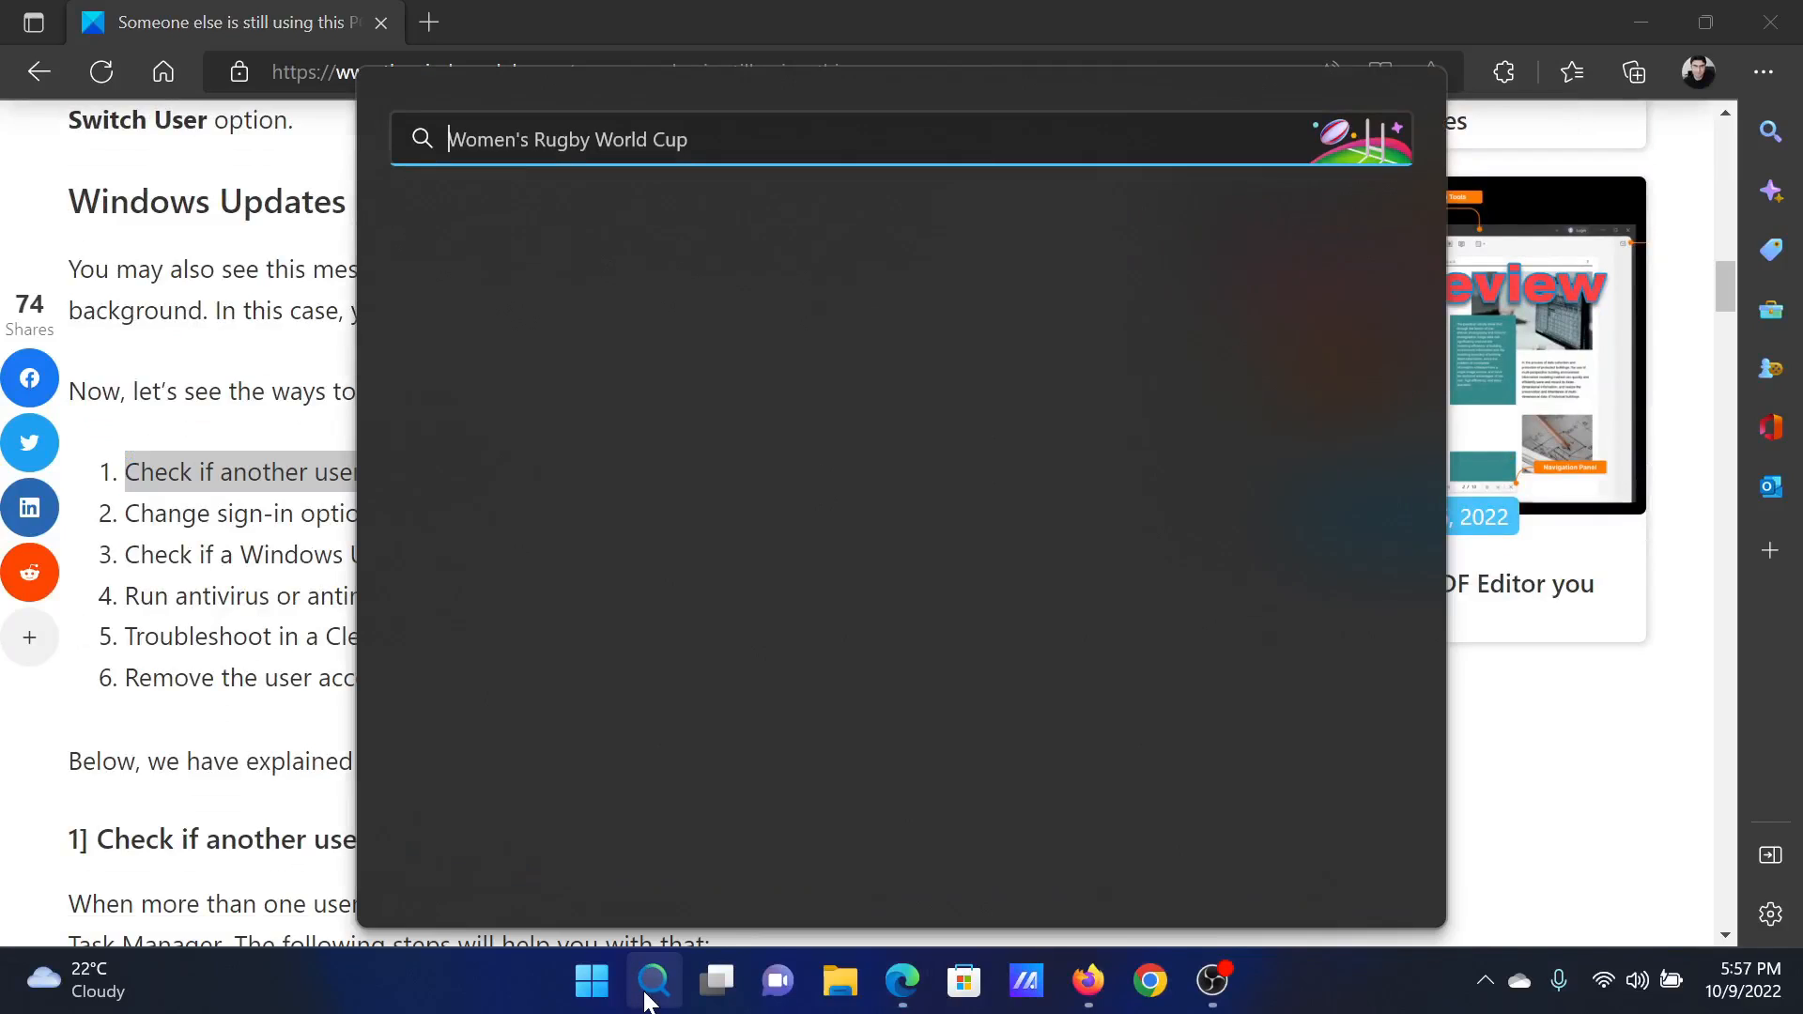
type("tas")
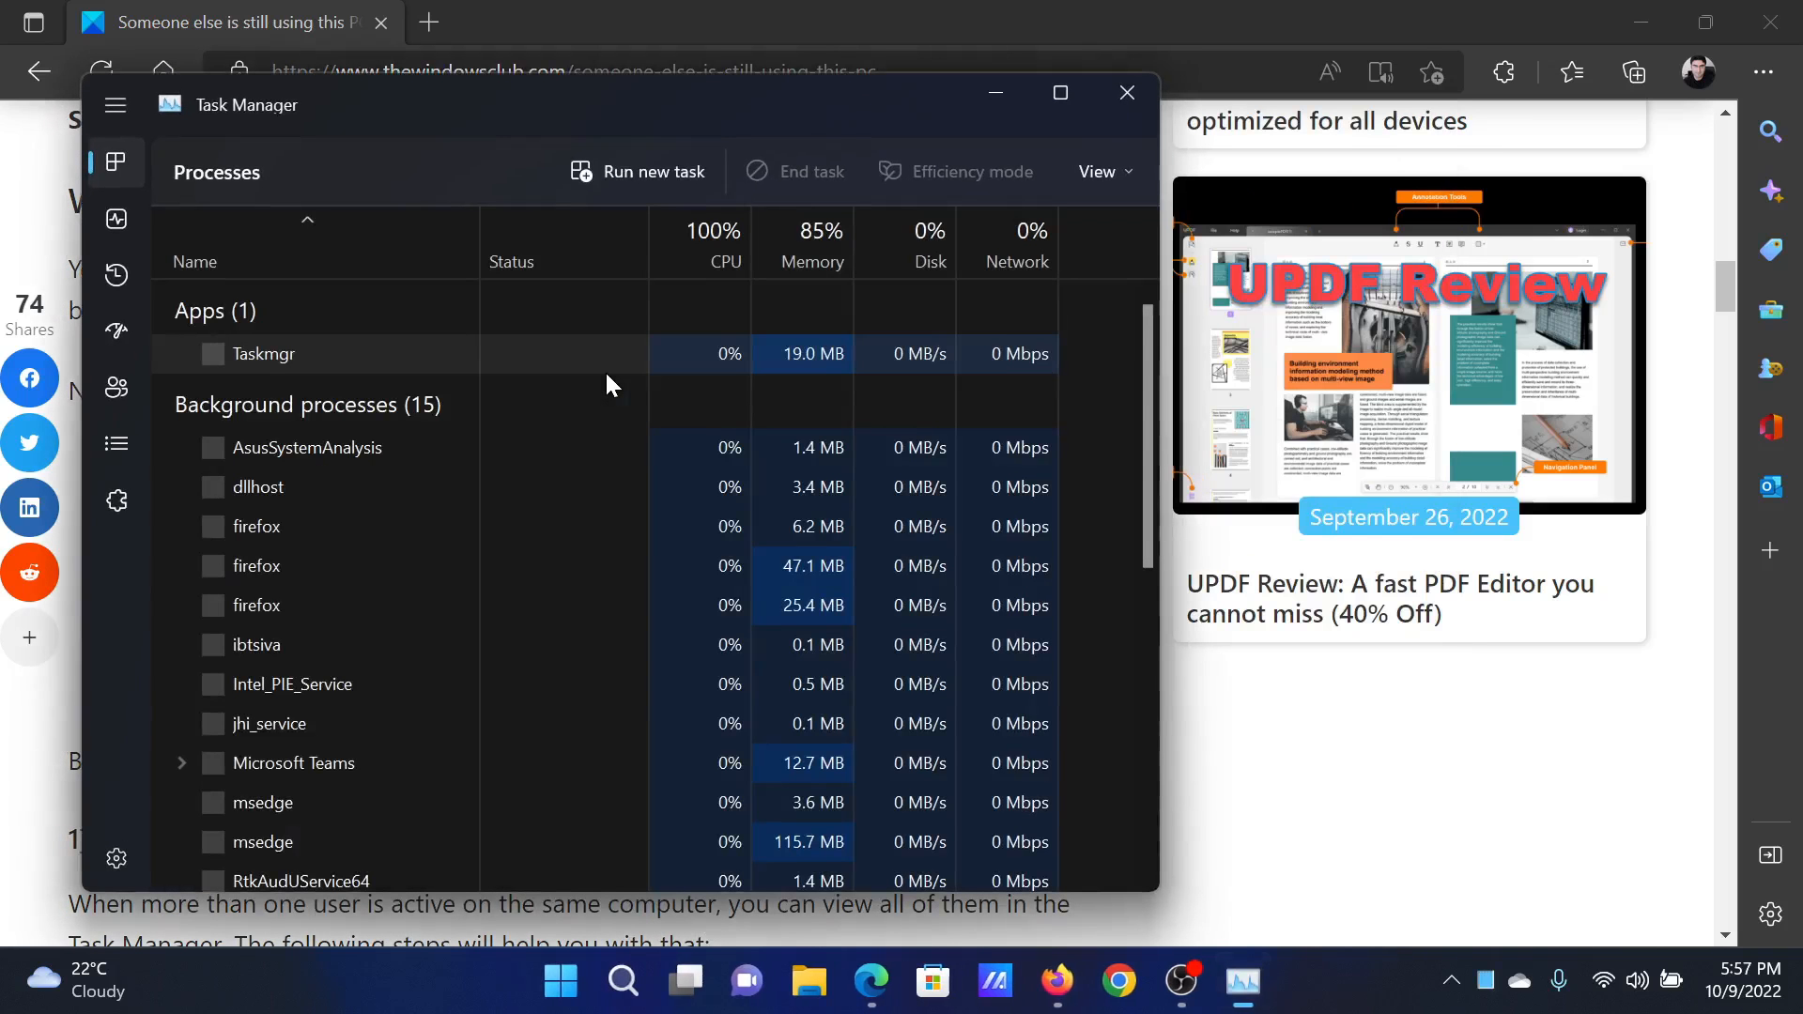
left_click(115, 387)
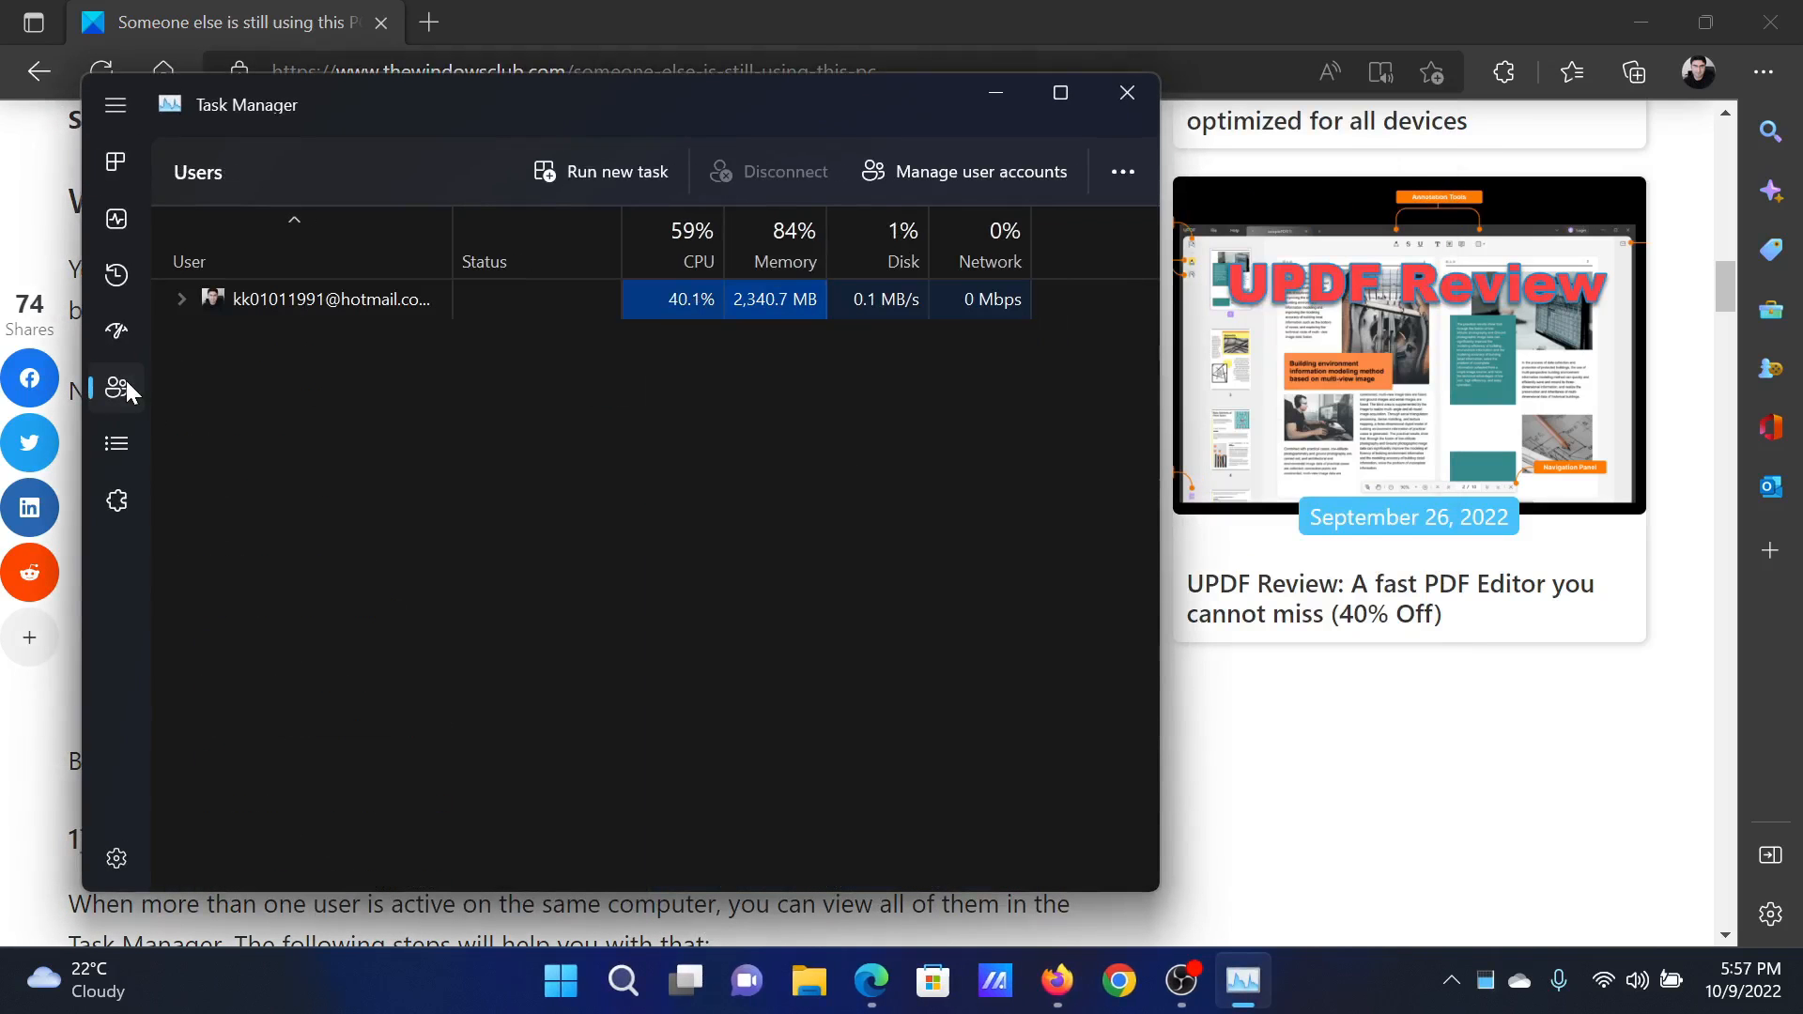
mouse_move(315, 310)
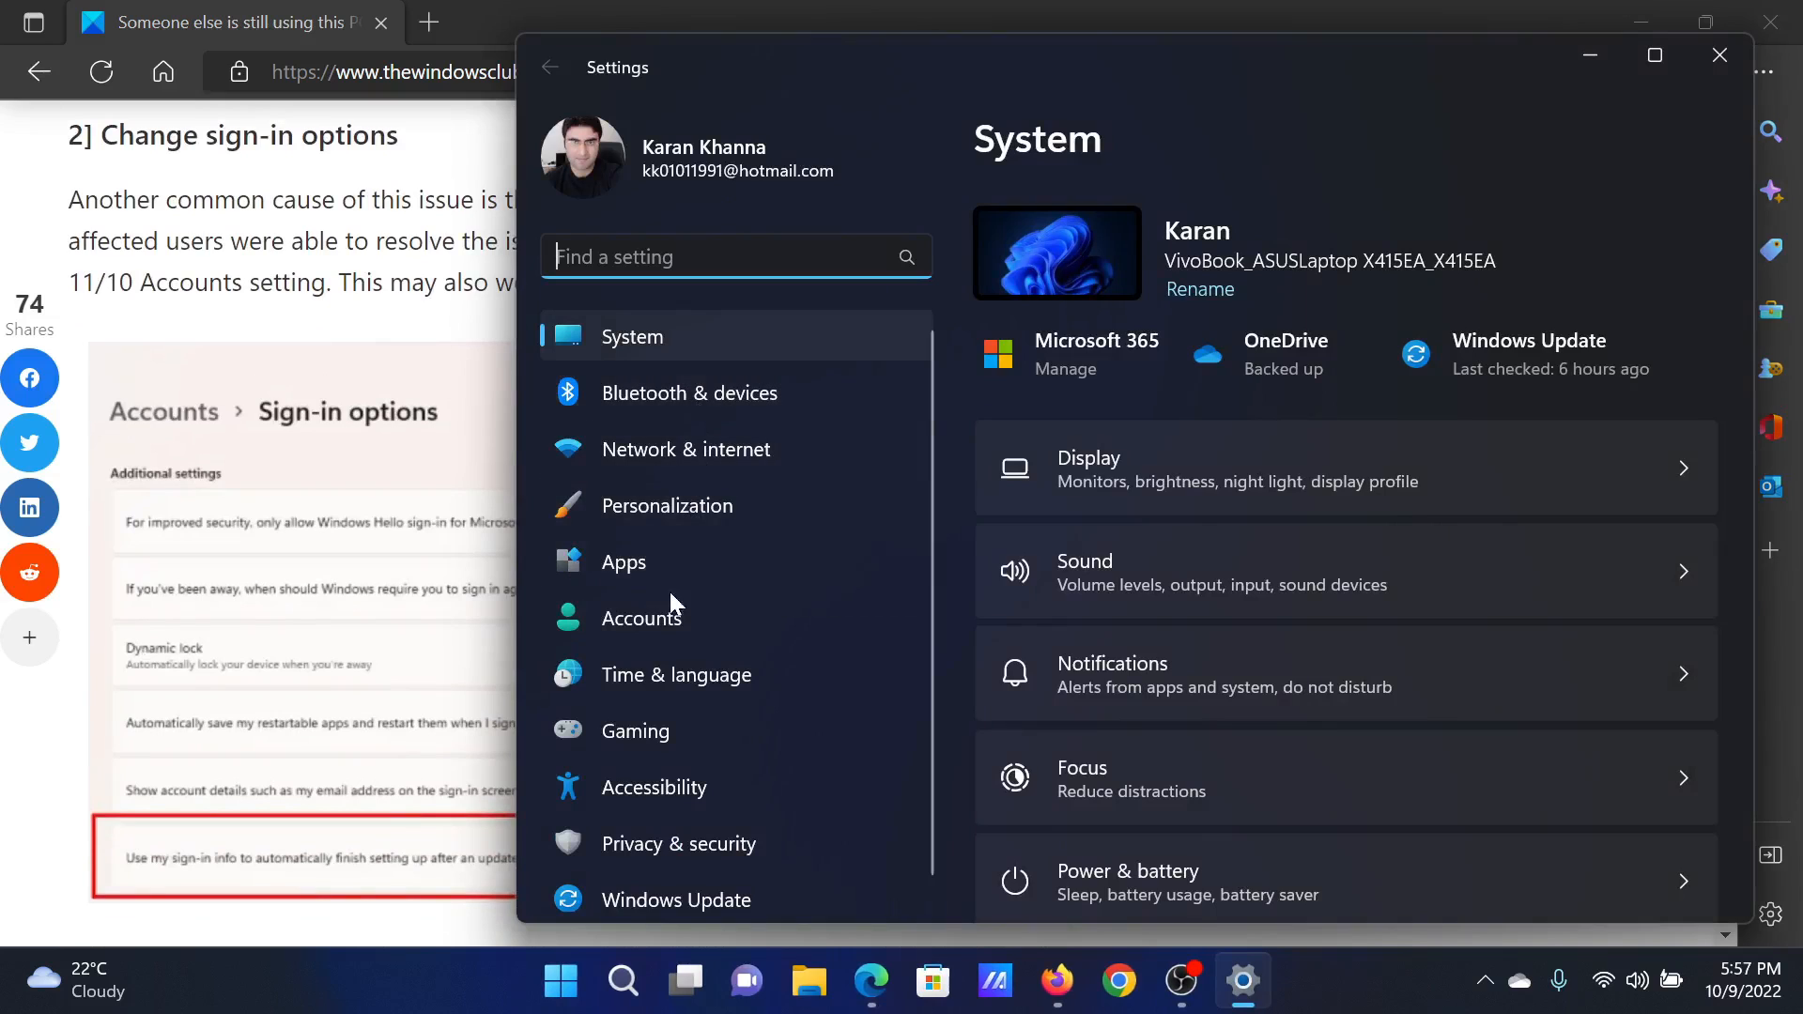
Step: Reach Accounts > Sign-in options in Settings and scroll to Additional settings
left_click(640, 618)
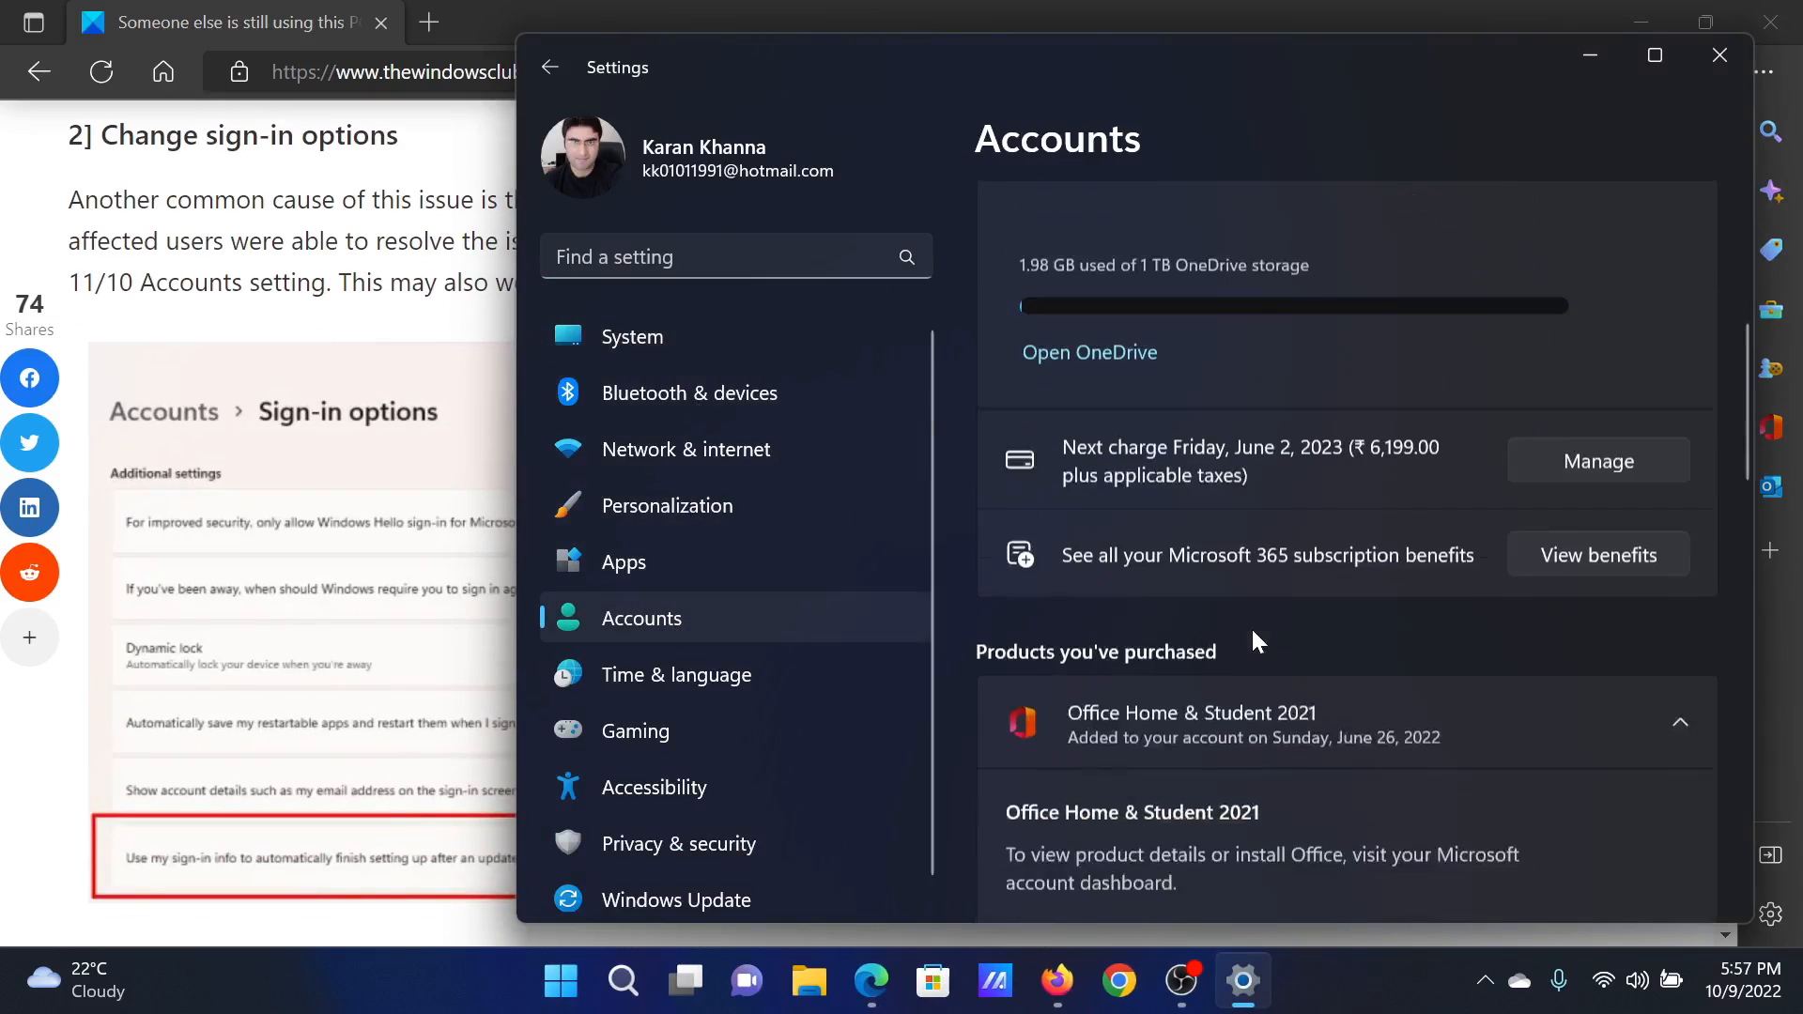
scroll("down", 3)
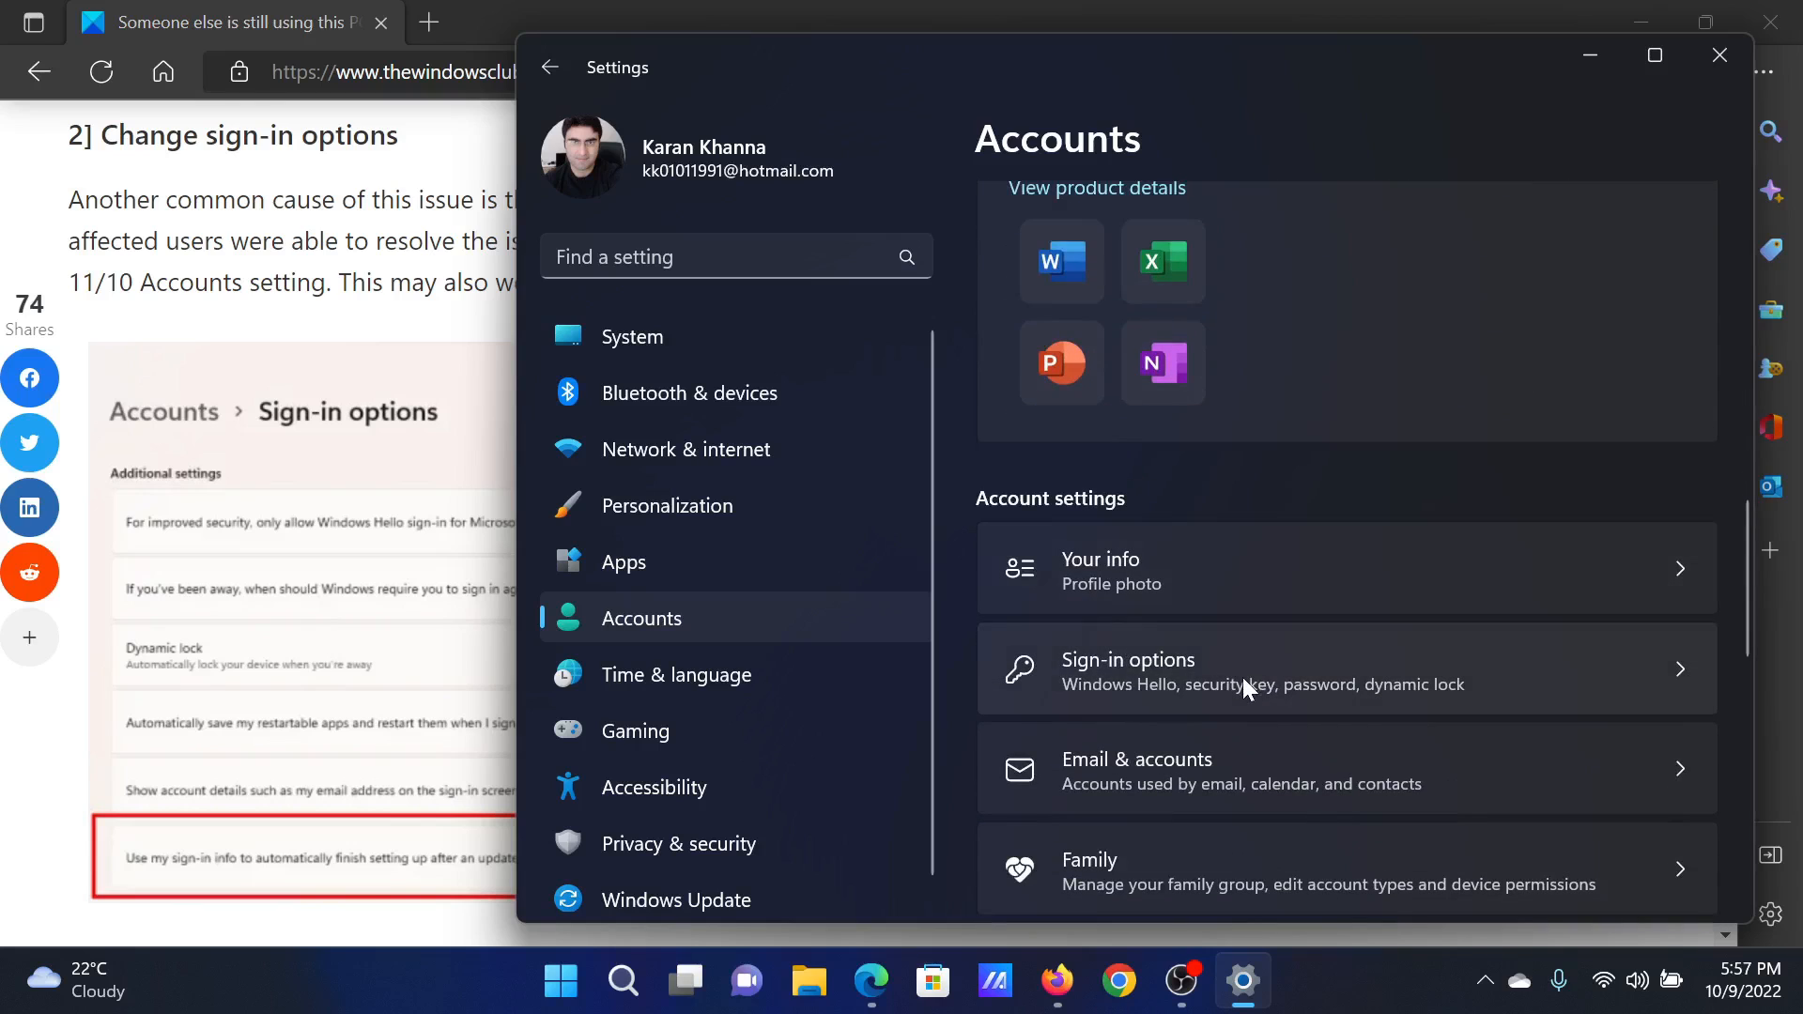
left_click(1263, 669)
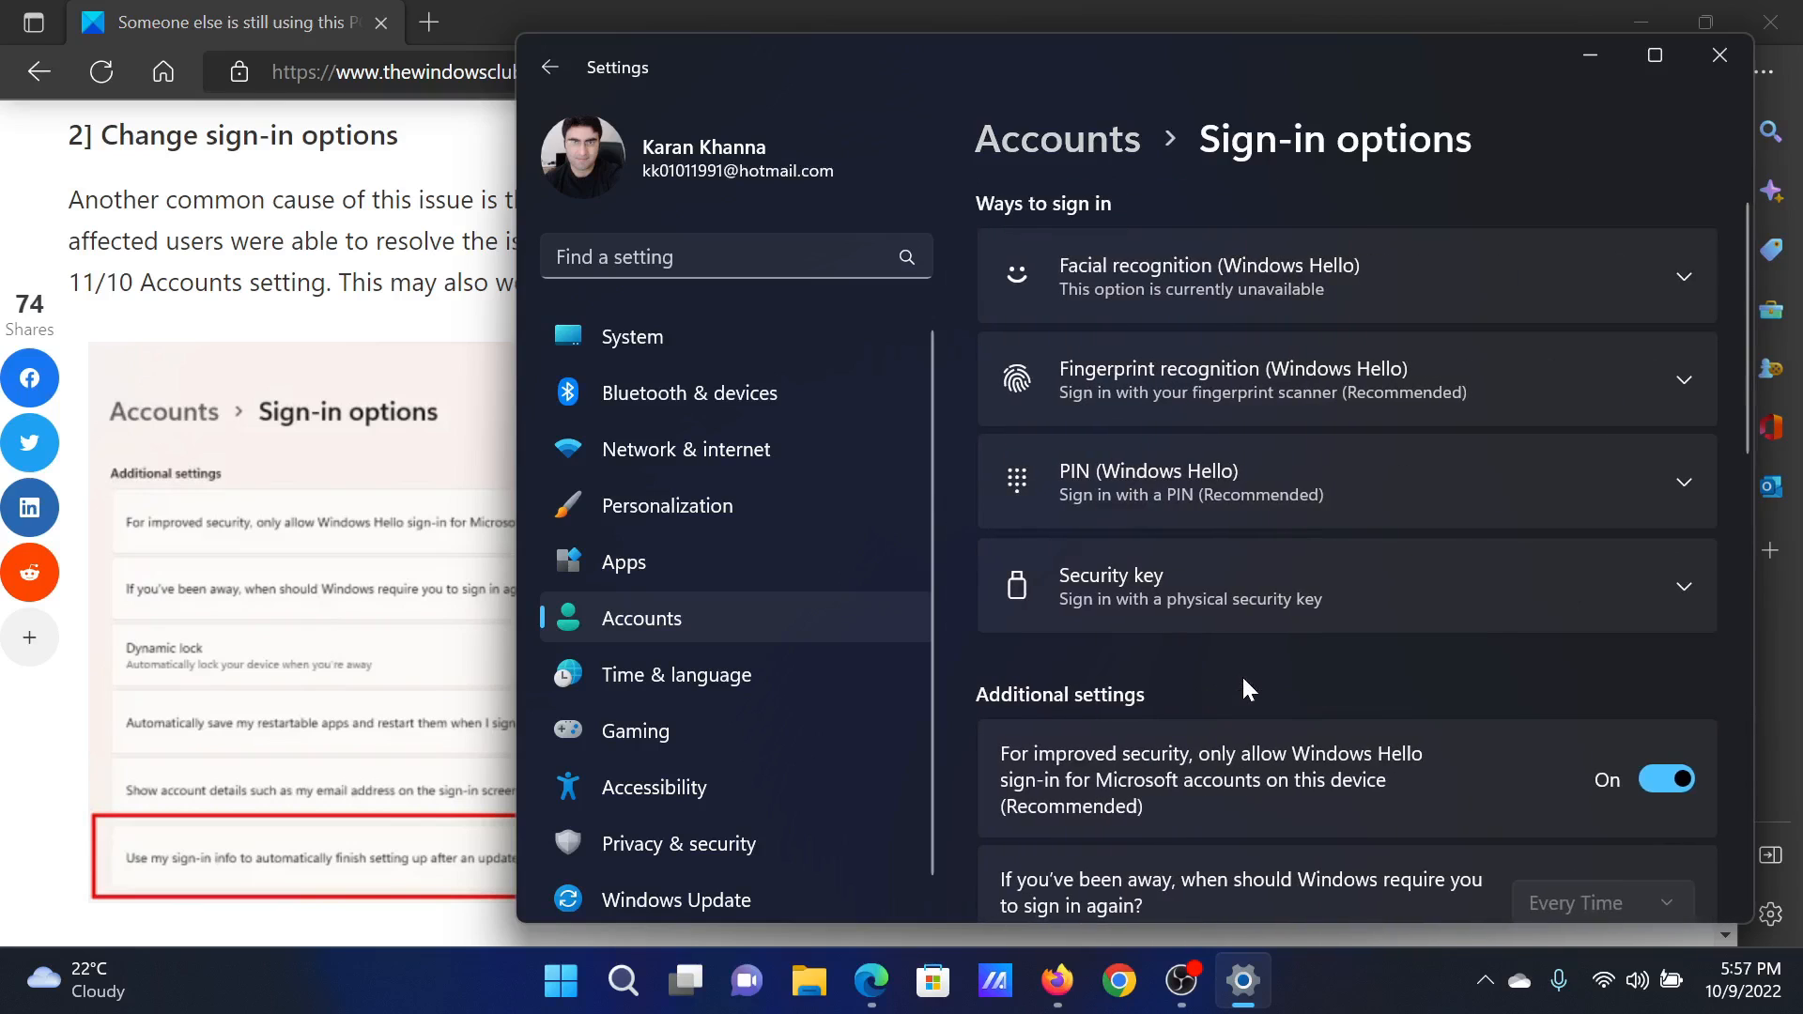
scroll("down", 3)
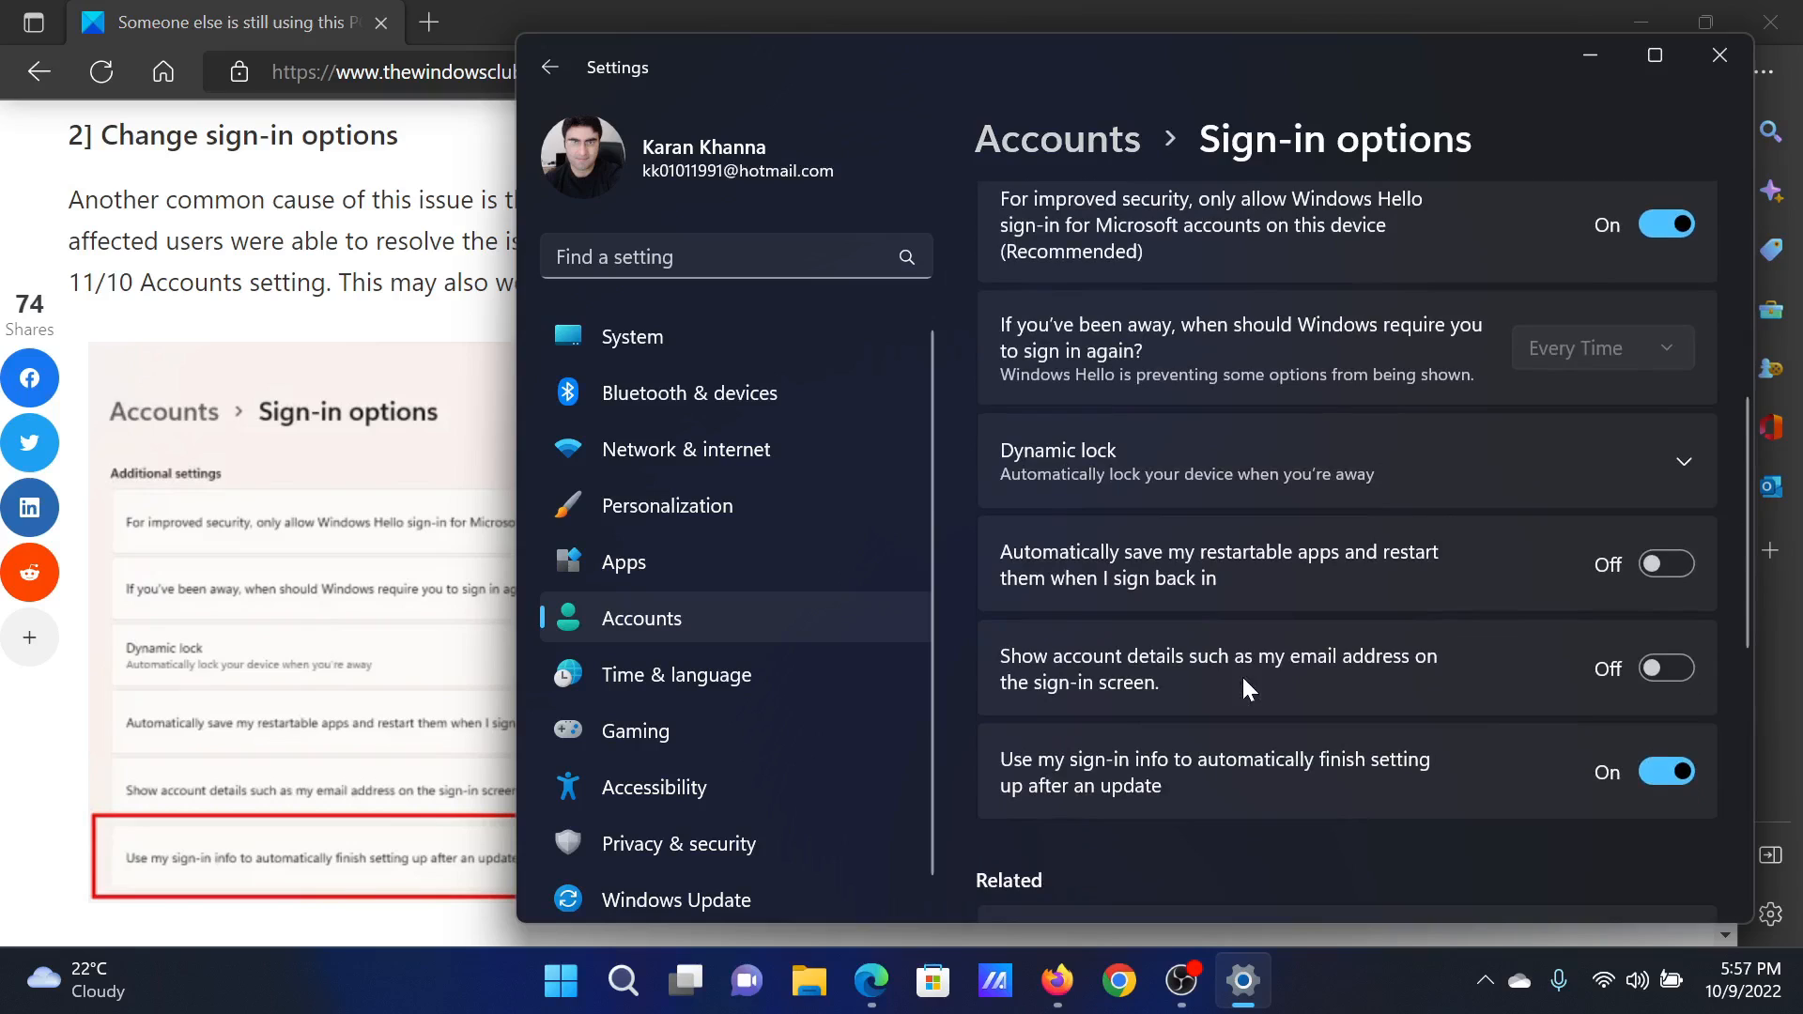
mouse_move(1010, 774)
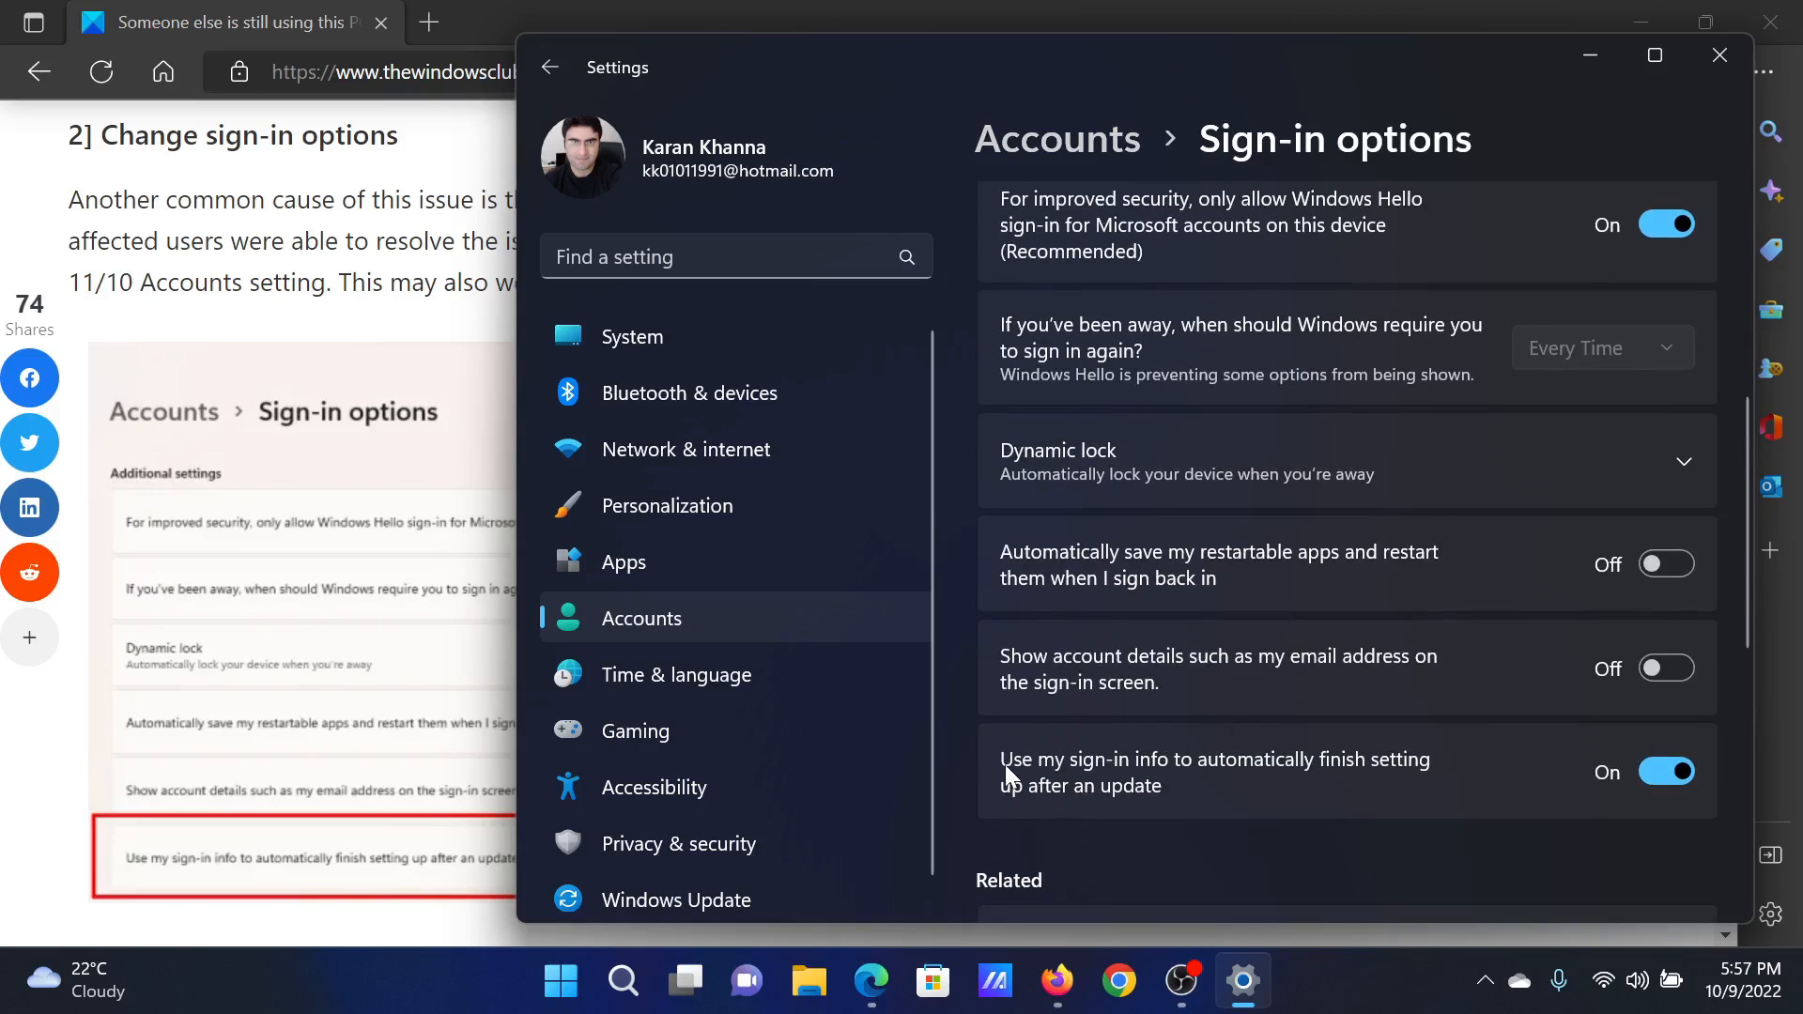
mouse_move(1281, 779)
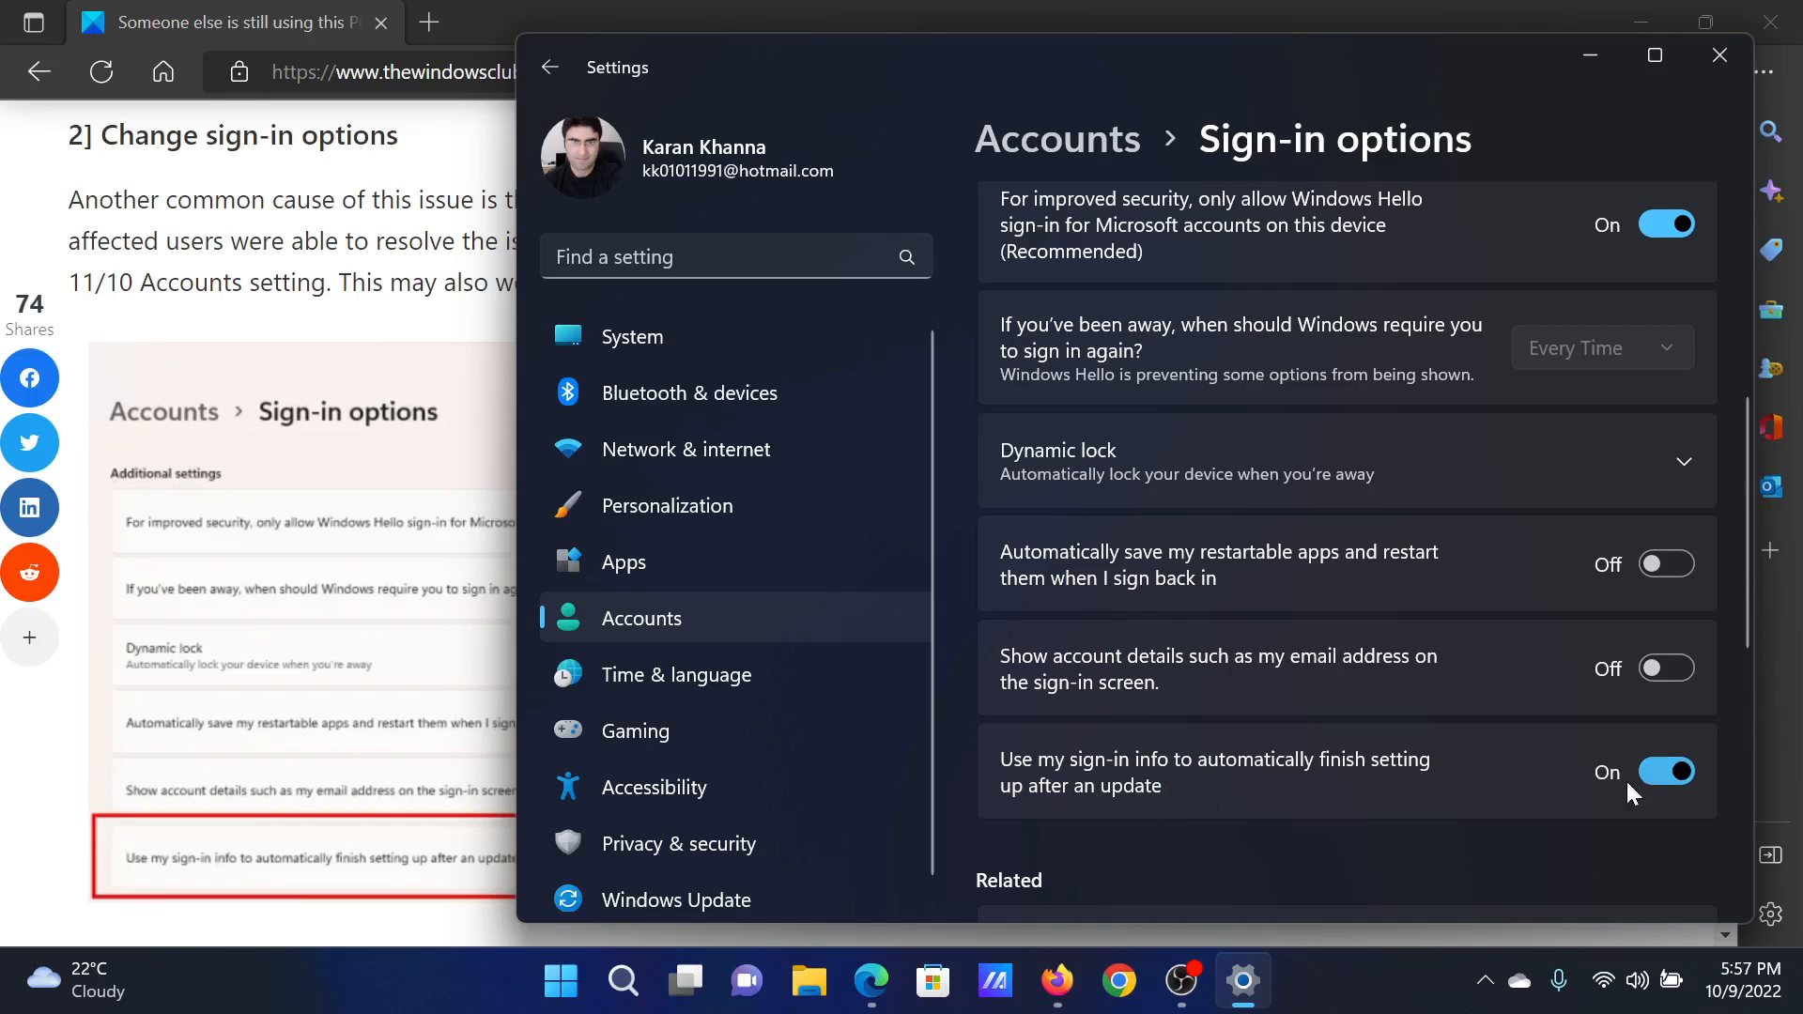
Step: Turn off 'Use my sign-in info to finish setting up after an update', checking the article
left_click(1666, 772)
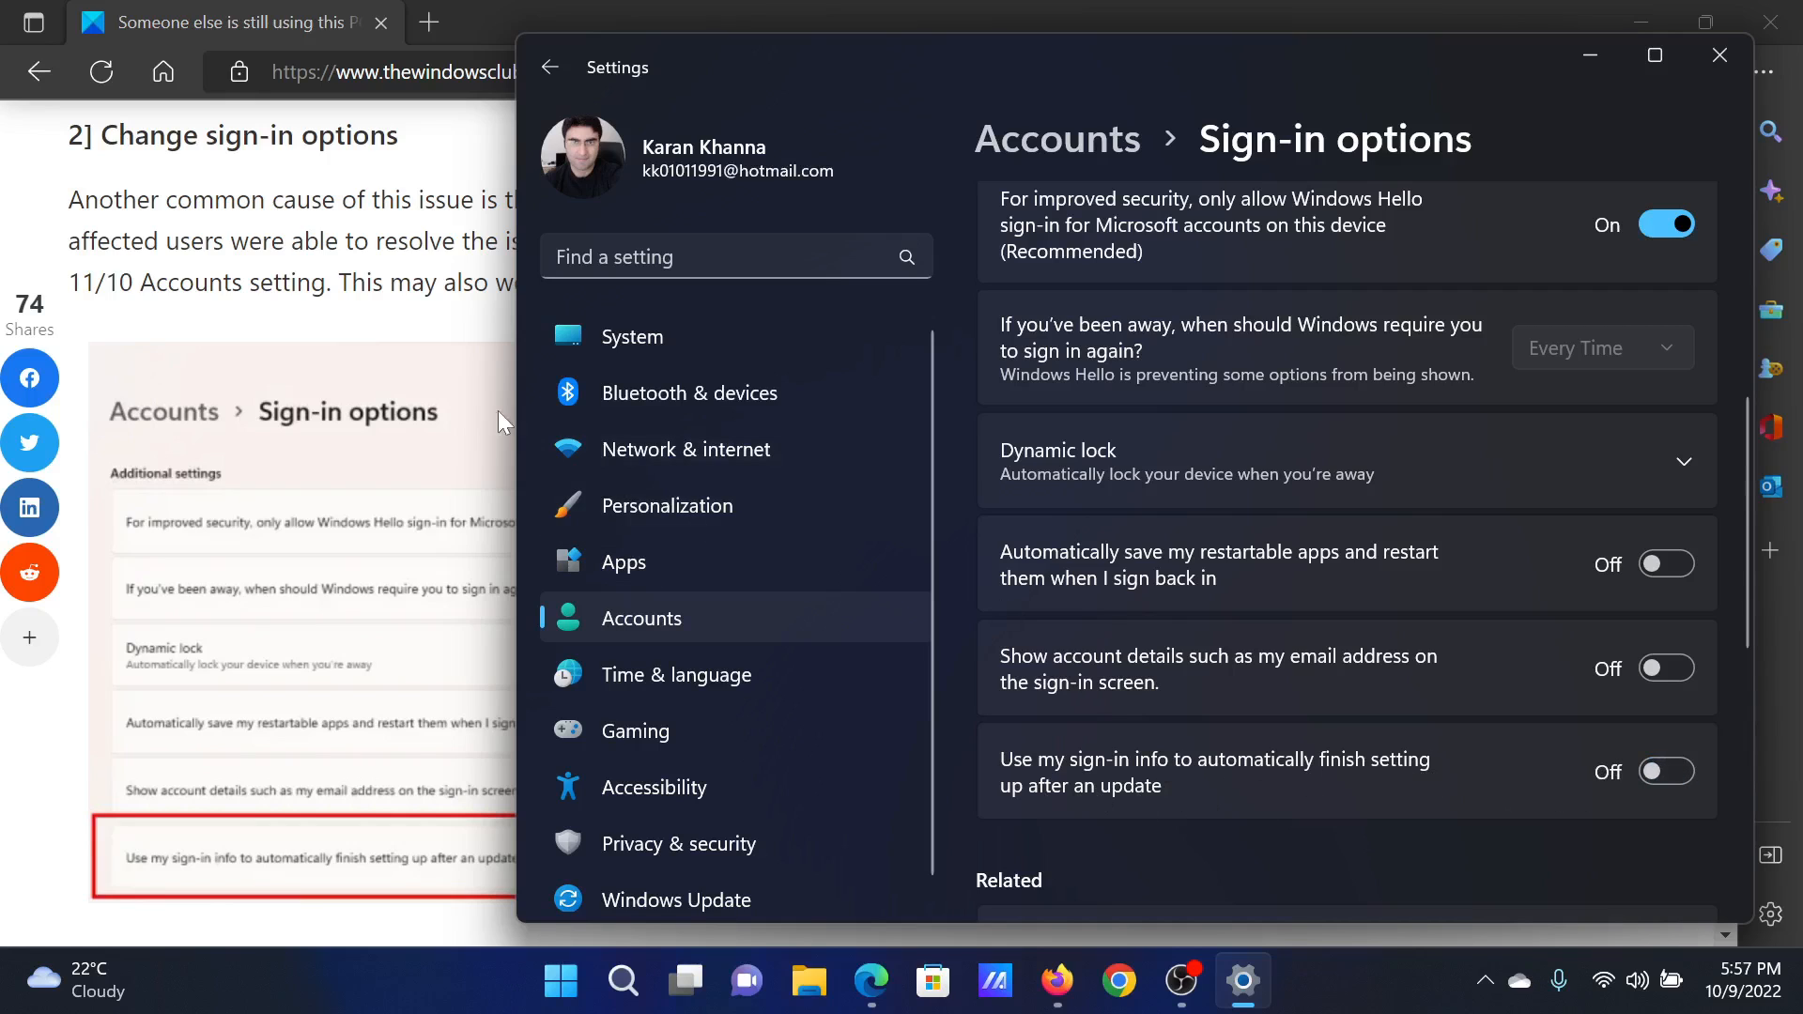
left_click(1718, 54)
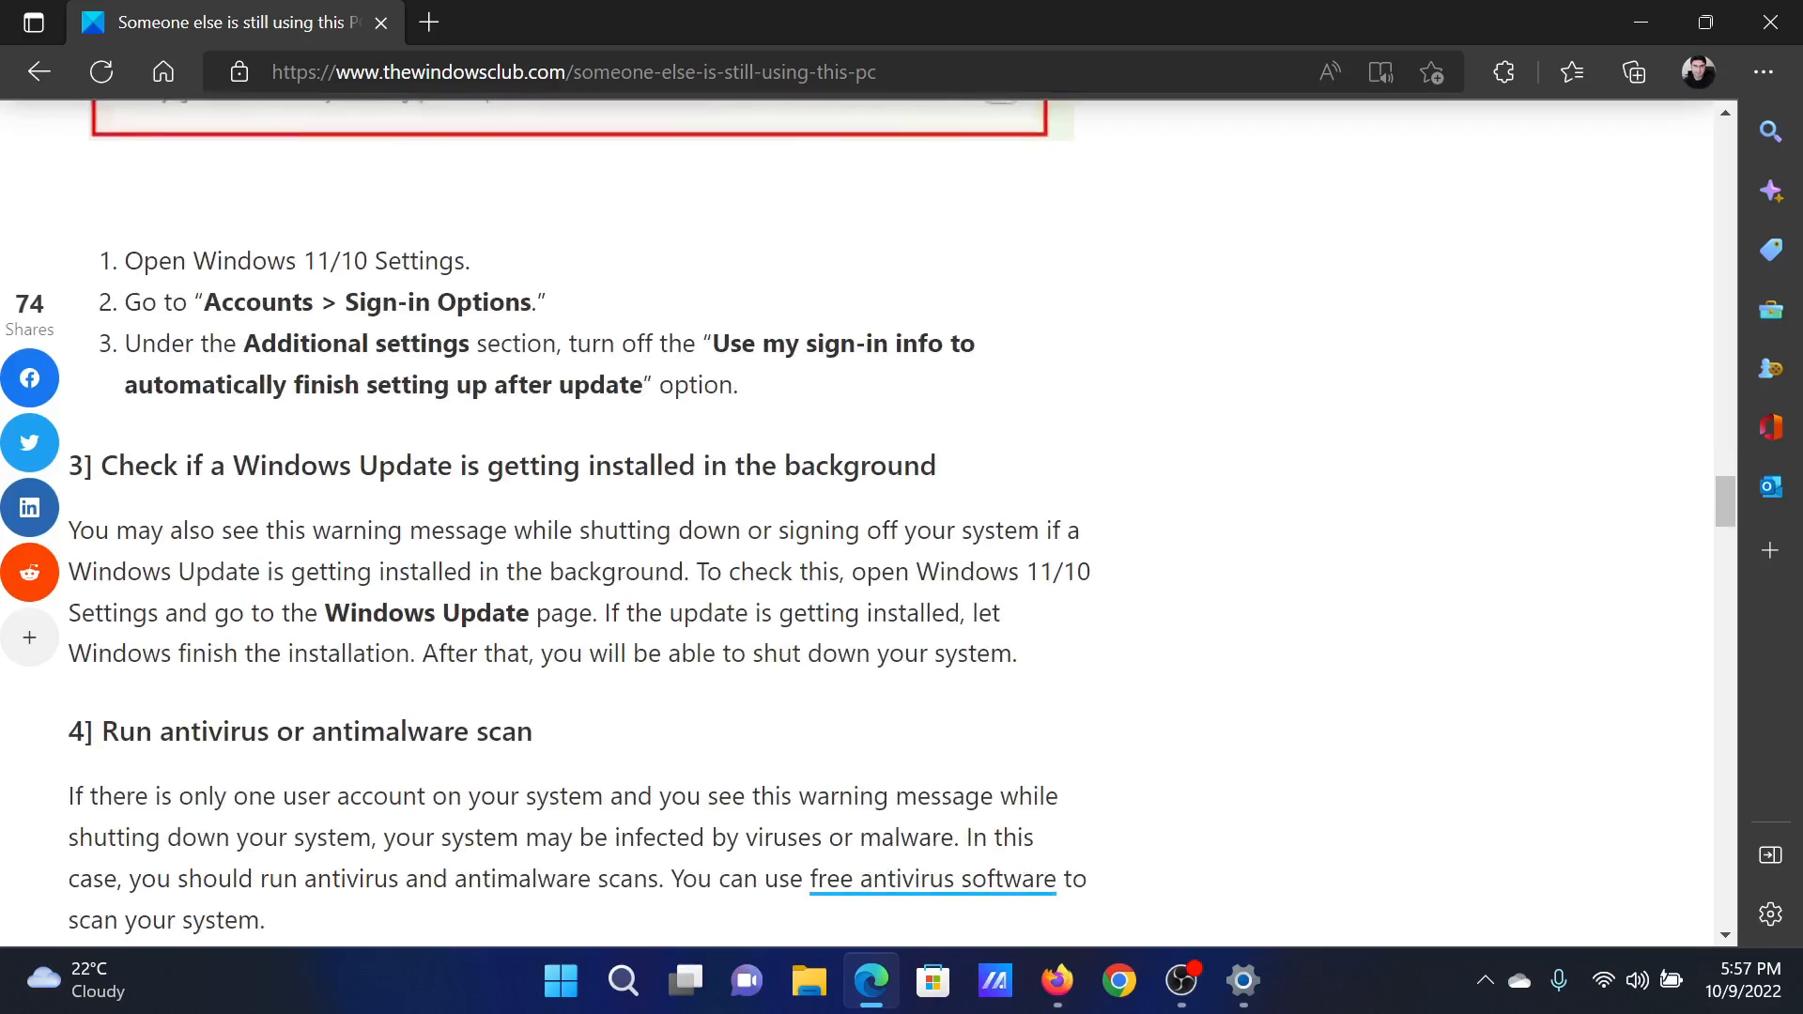
mouse_move(956, 485)
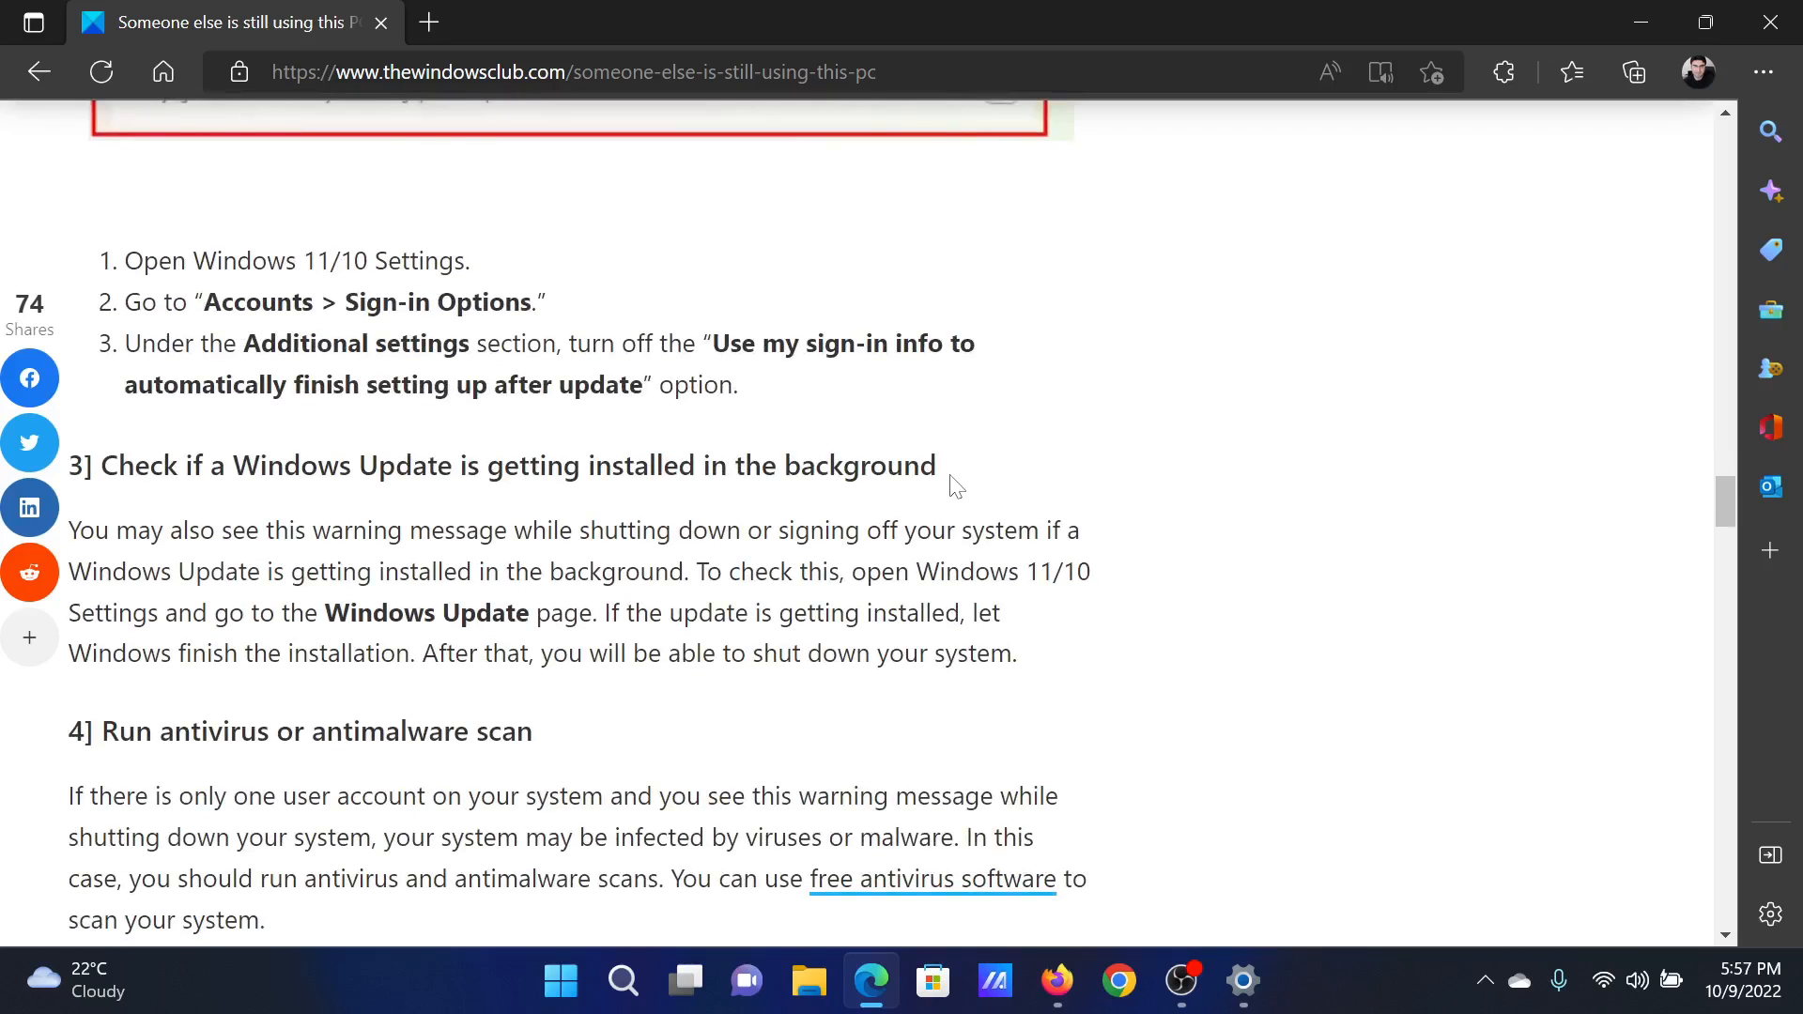
left_click(1241, 980)
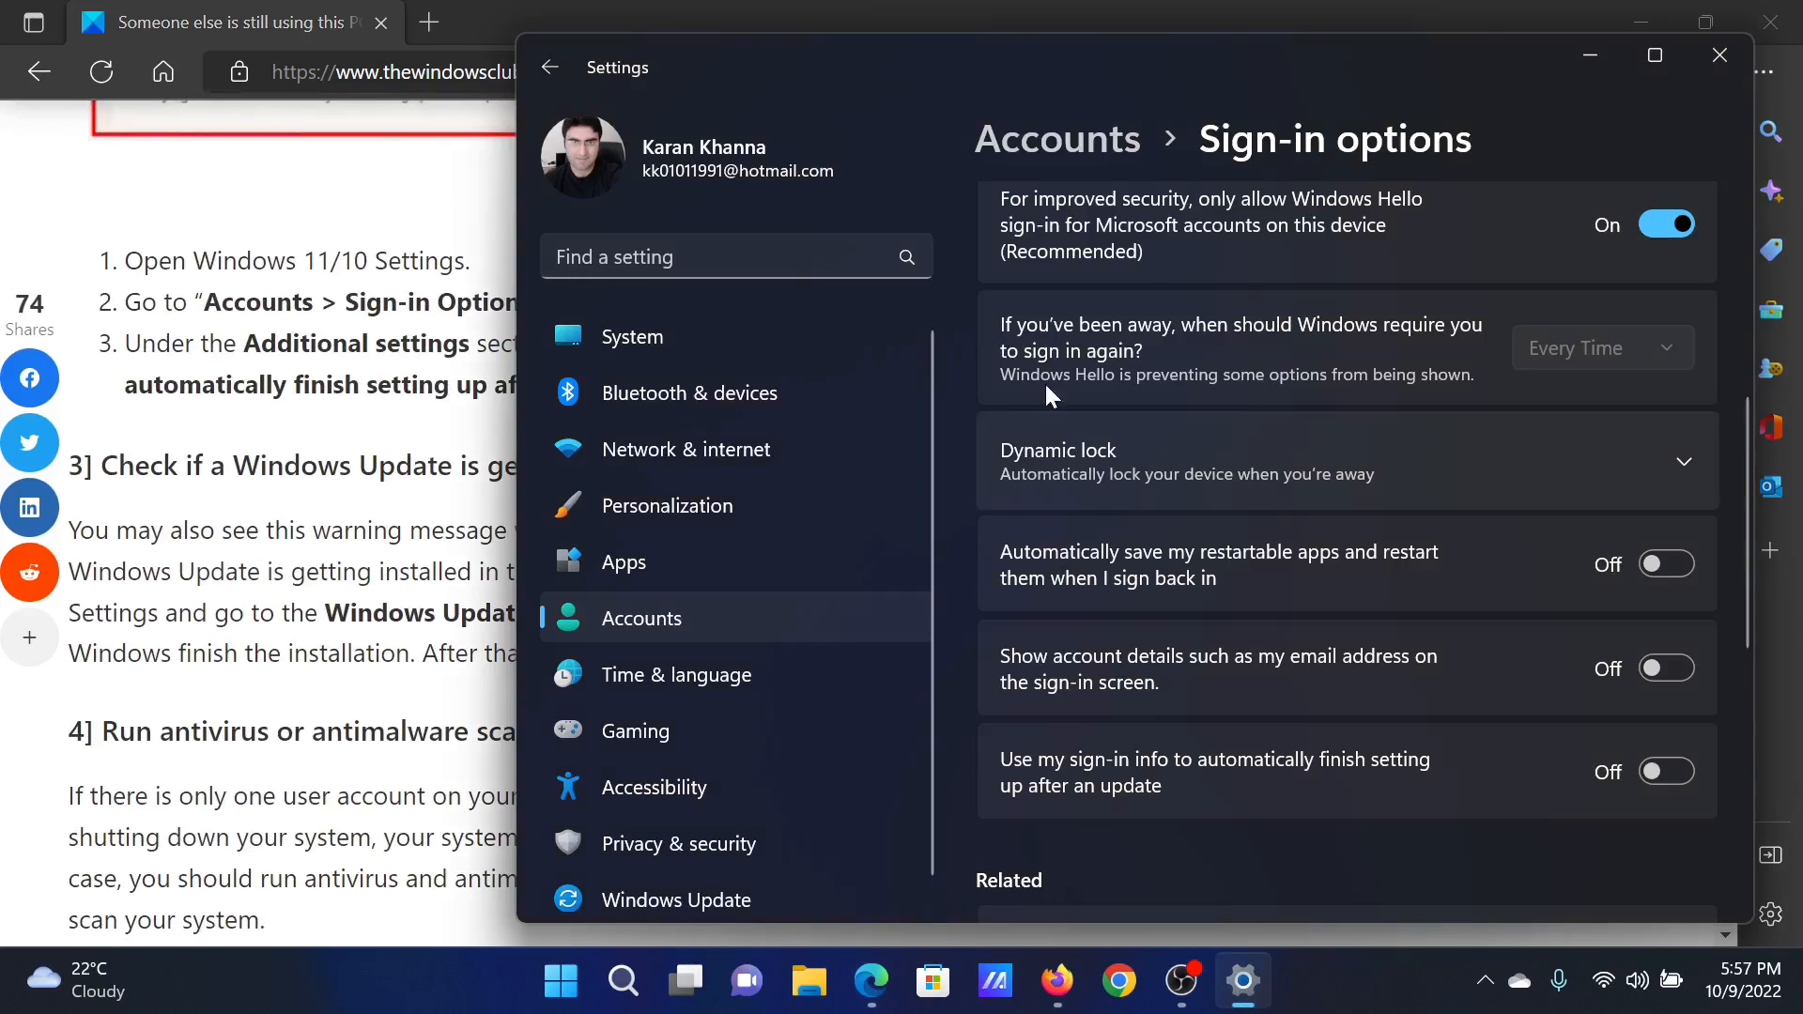
mouse_move(699, 597)
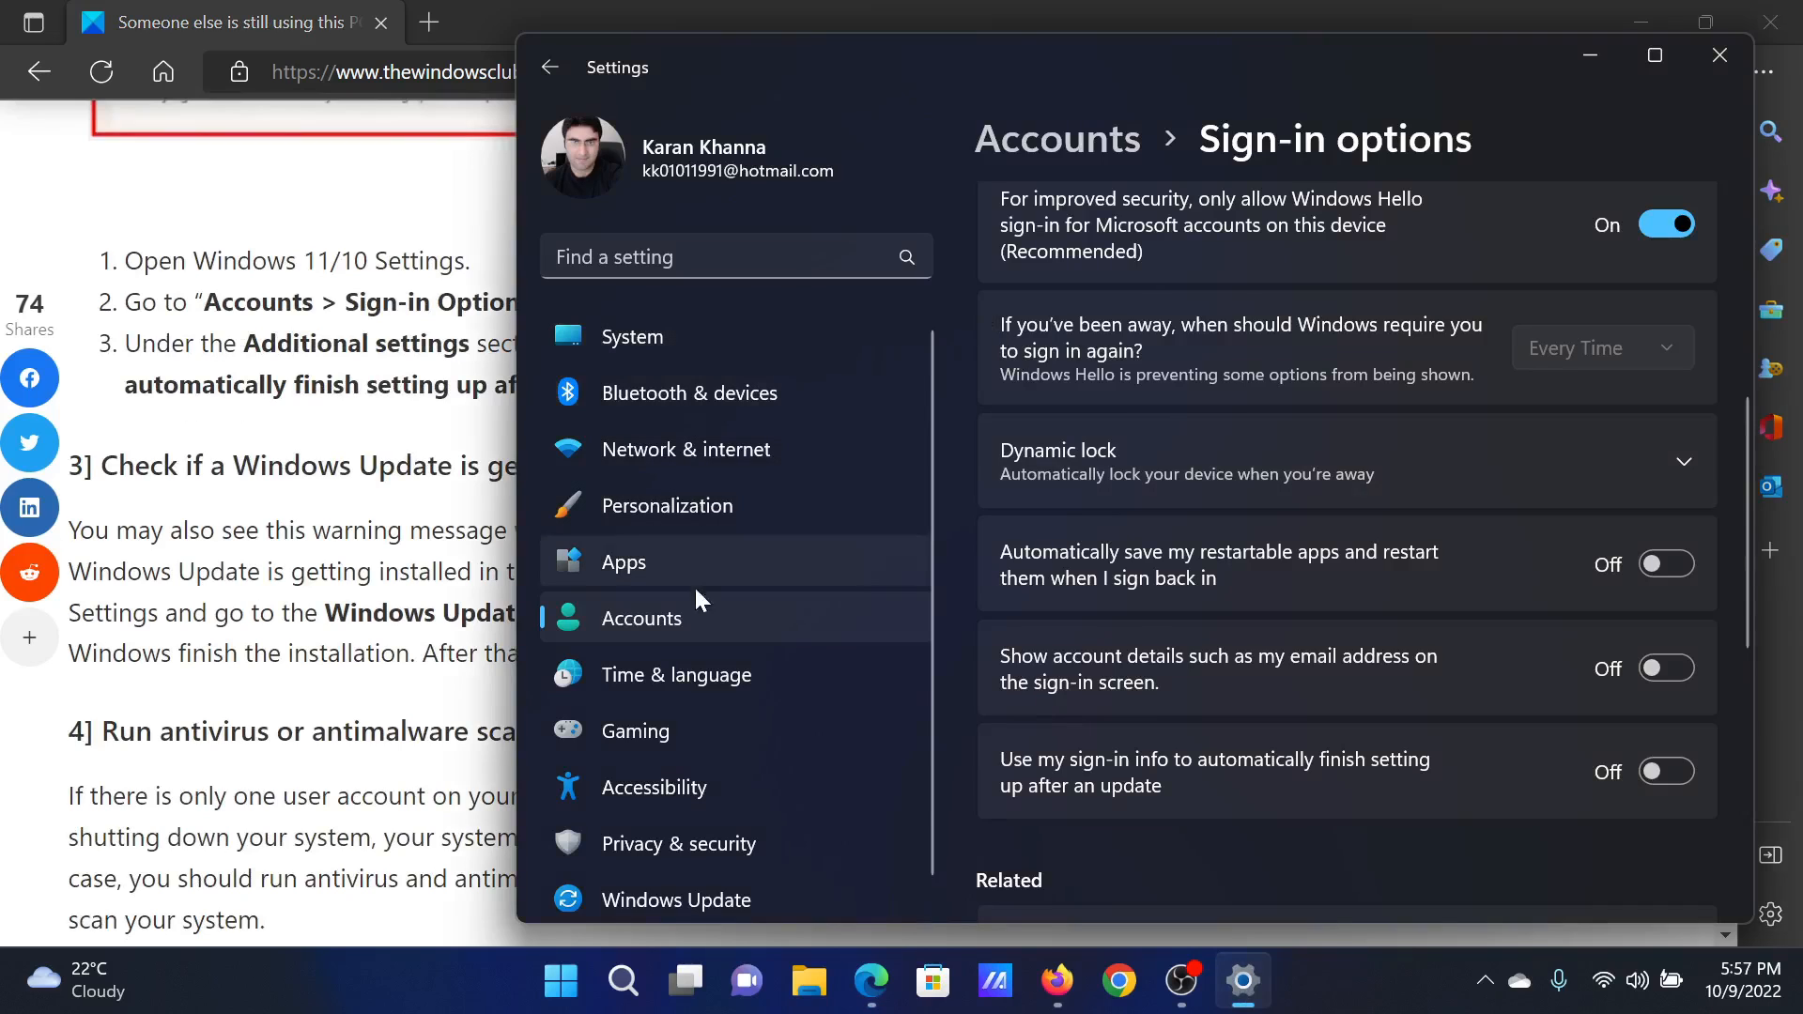
Step: Confirm on the Windows Update settings page that the PC is up to date
left_click(676, 899)
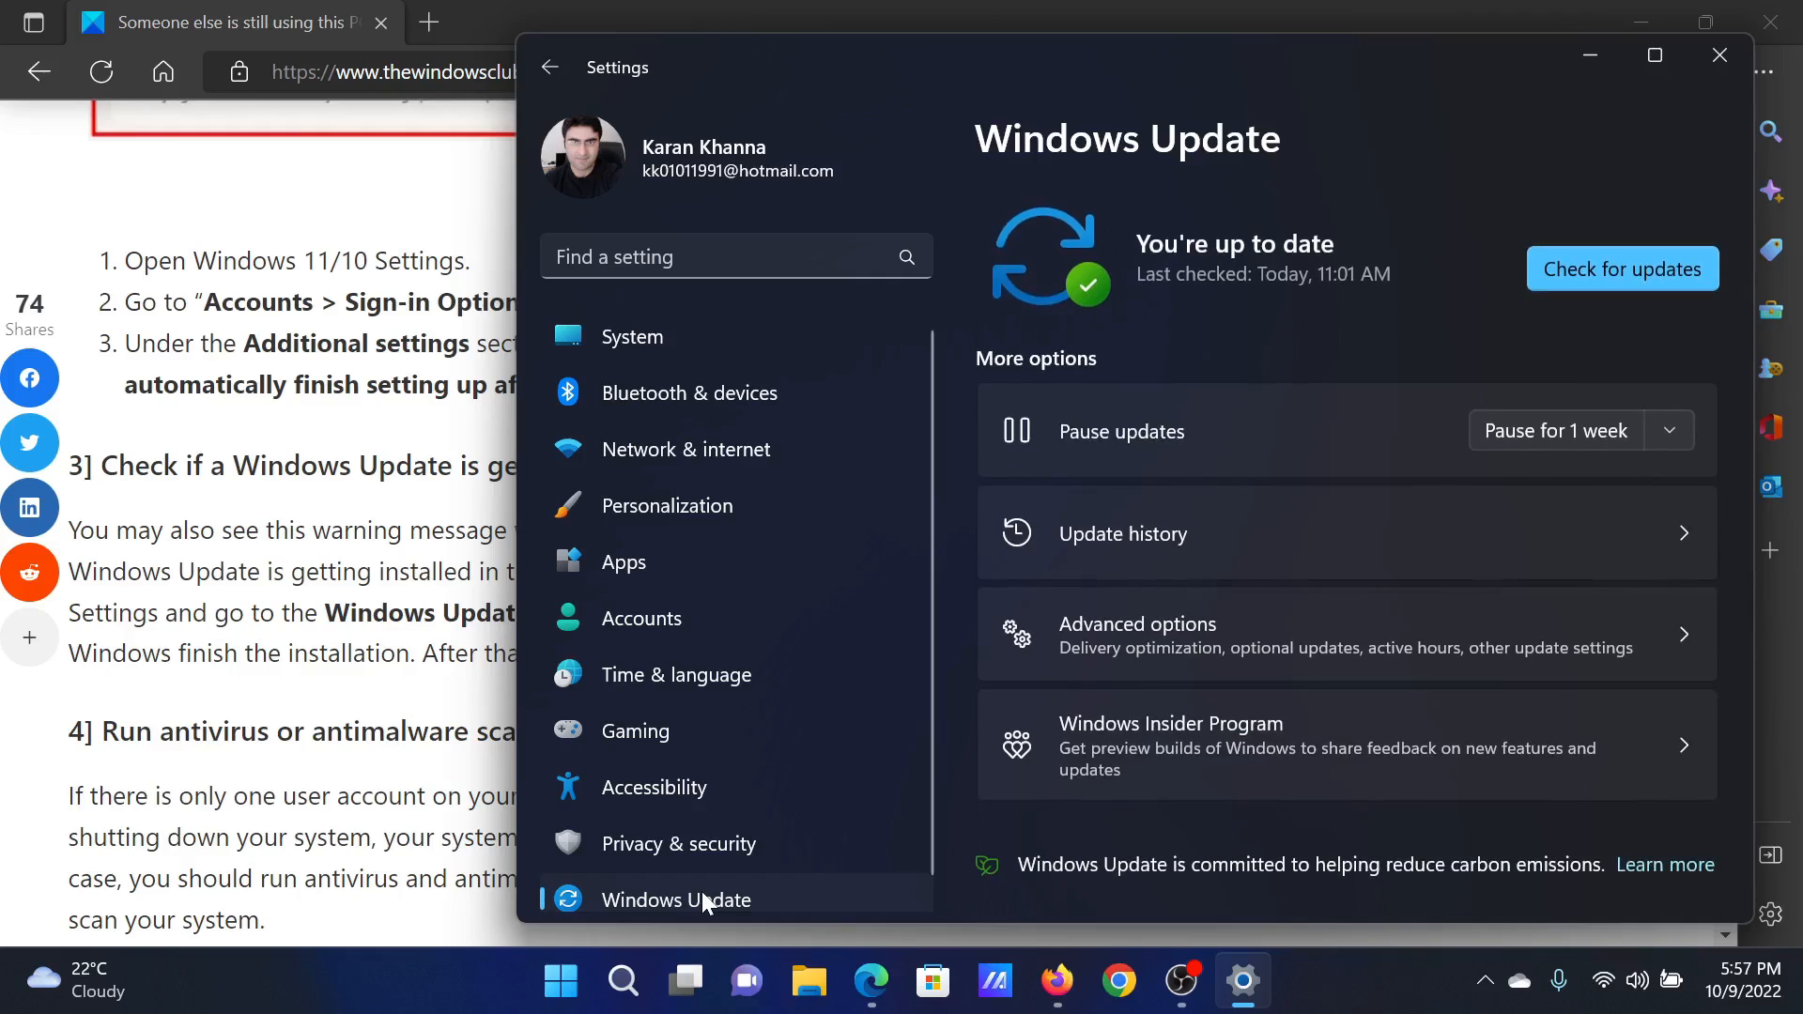
mouse_move(1595, 242)
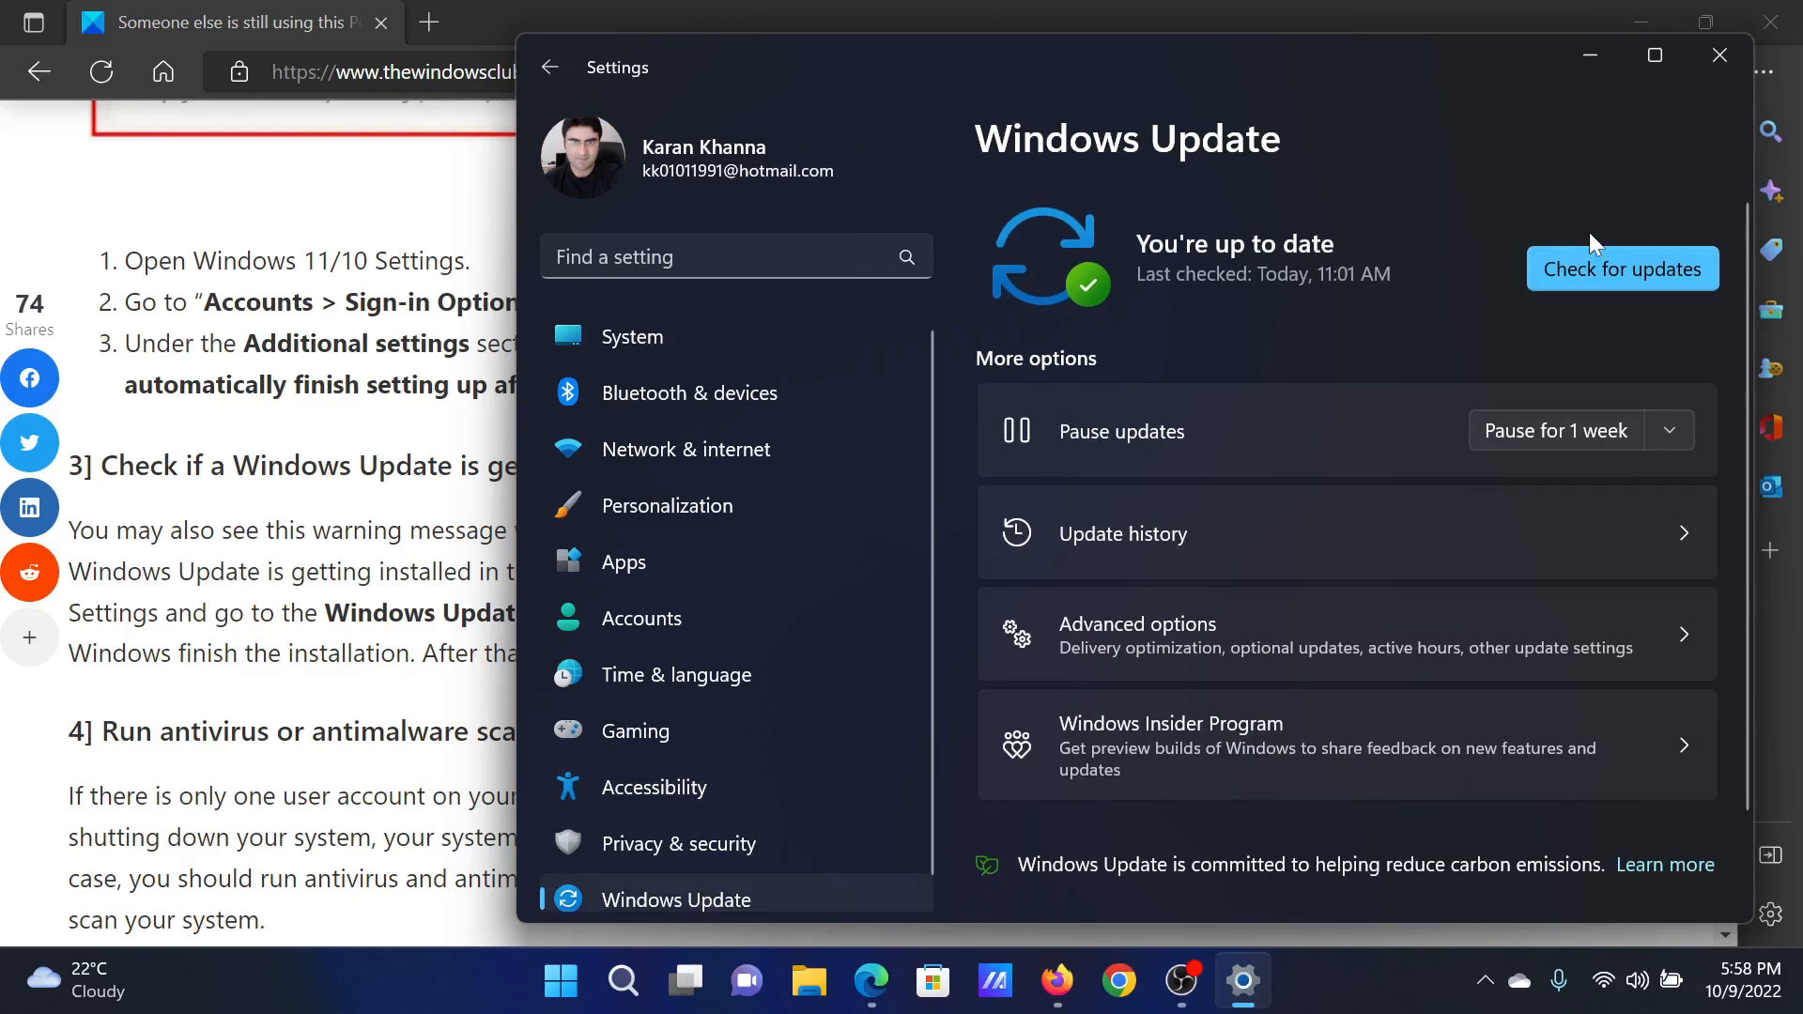
mouse_move(1651, 292)
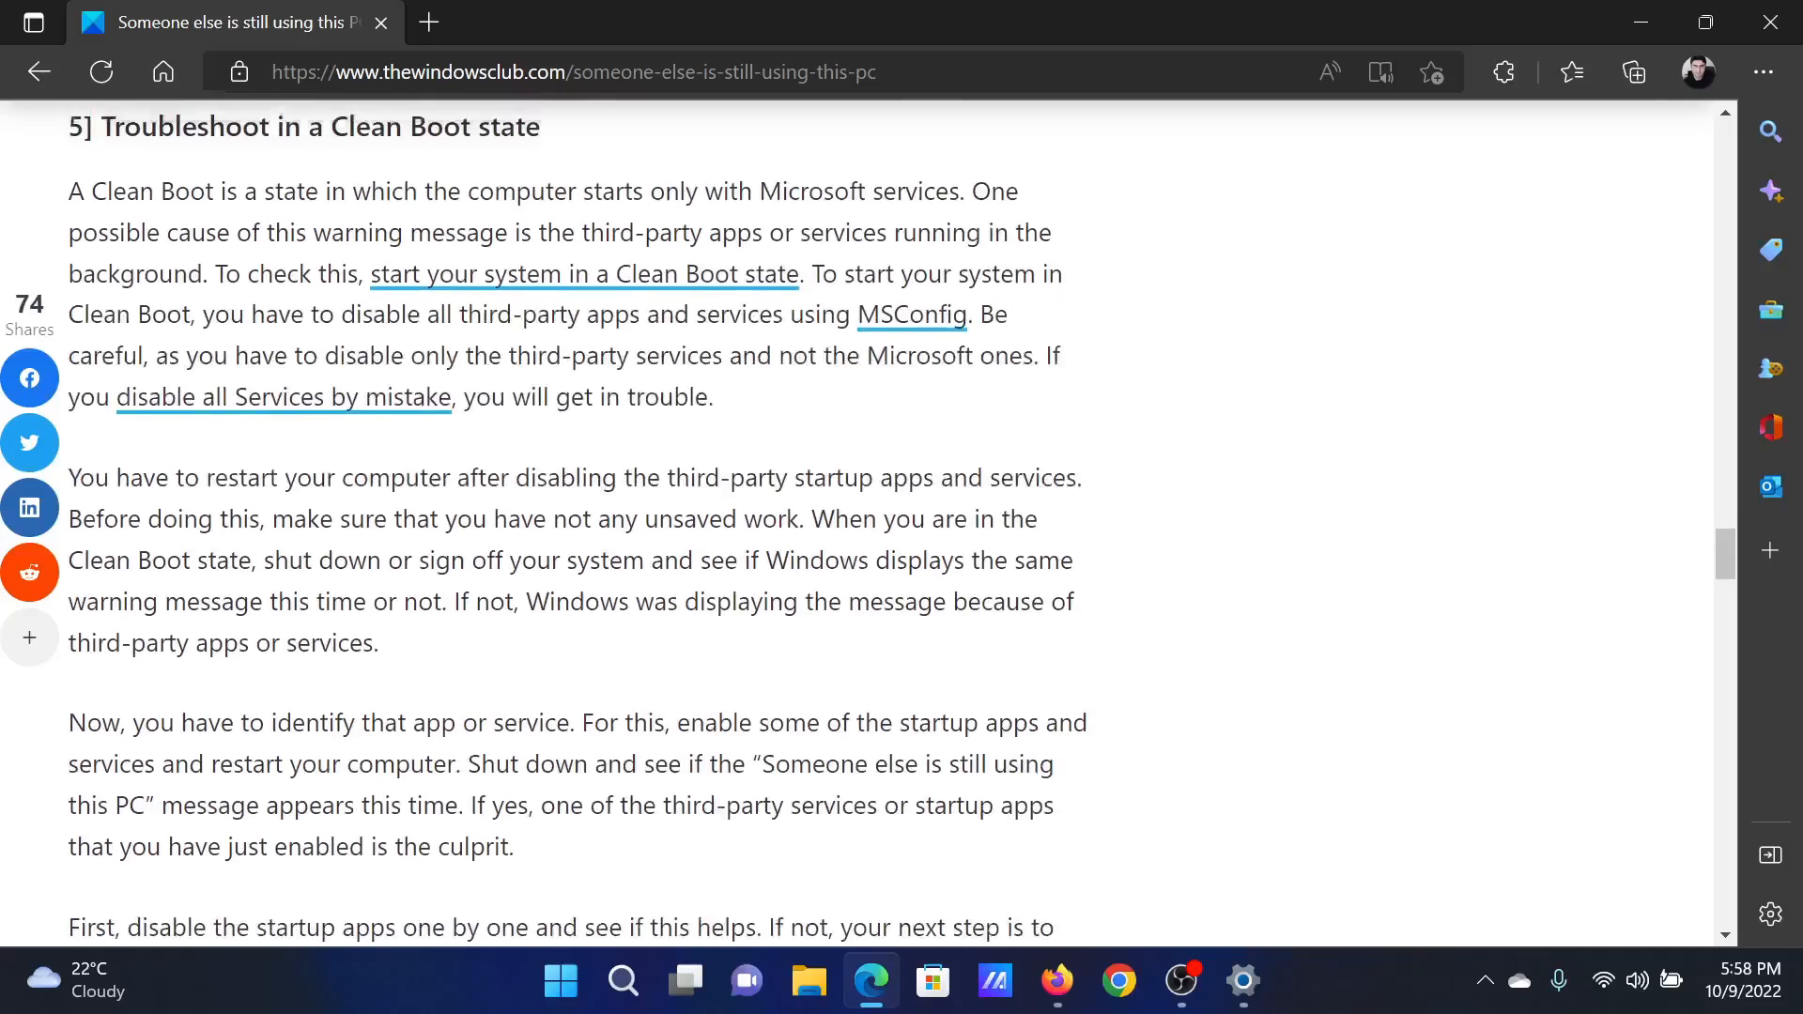
scroll("up", 3)
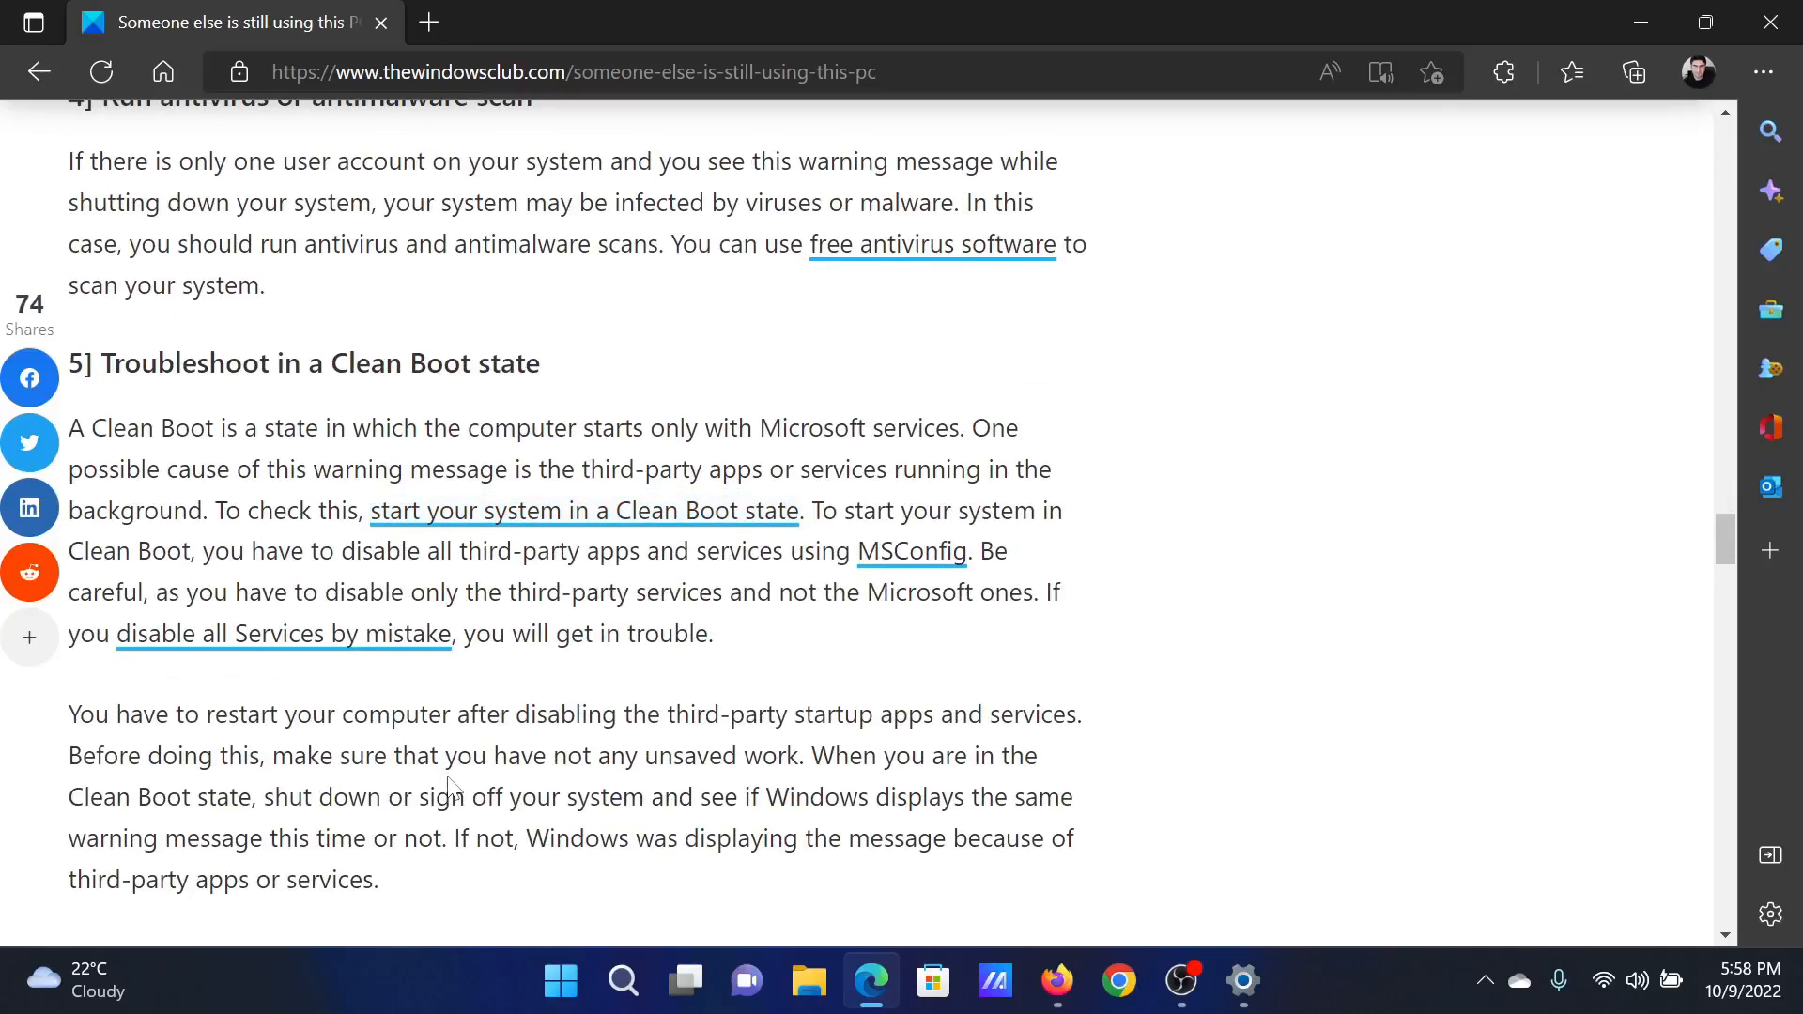
Step: Run msconfig from the Win+R box to launch System Configuration
key("Win+r")
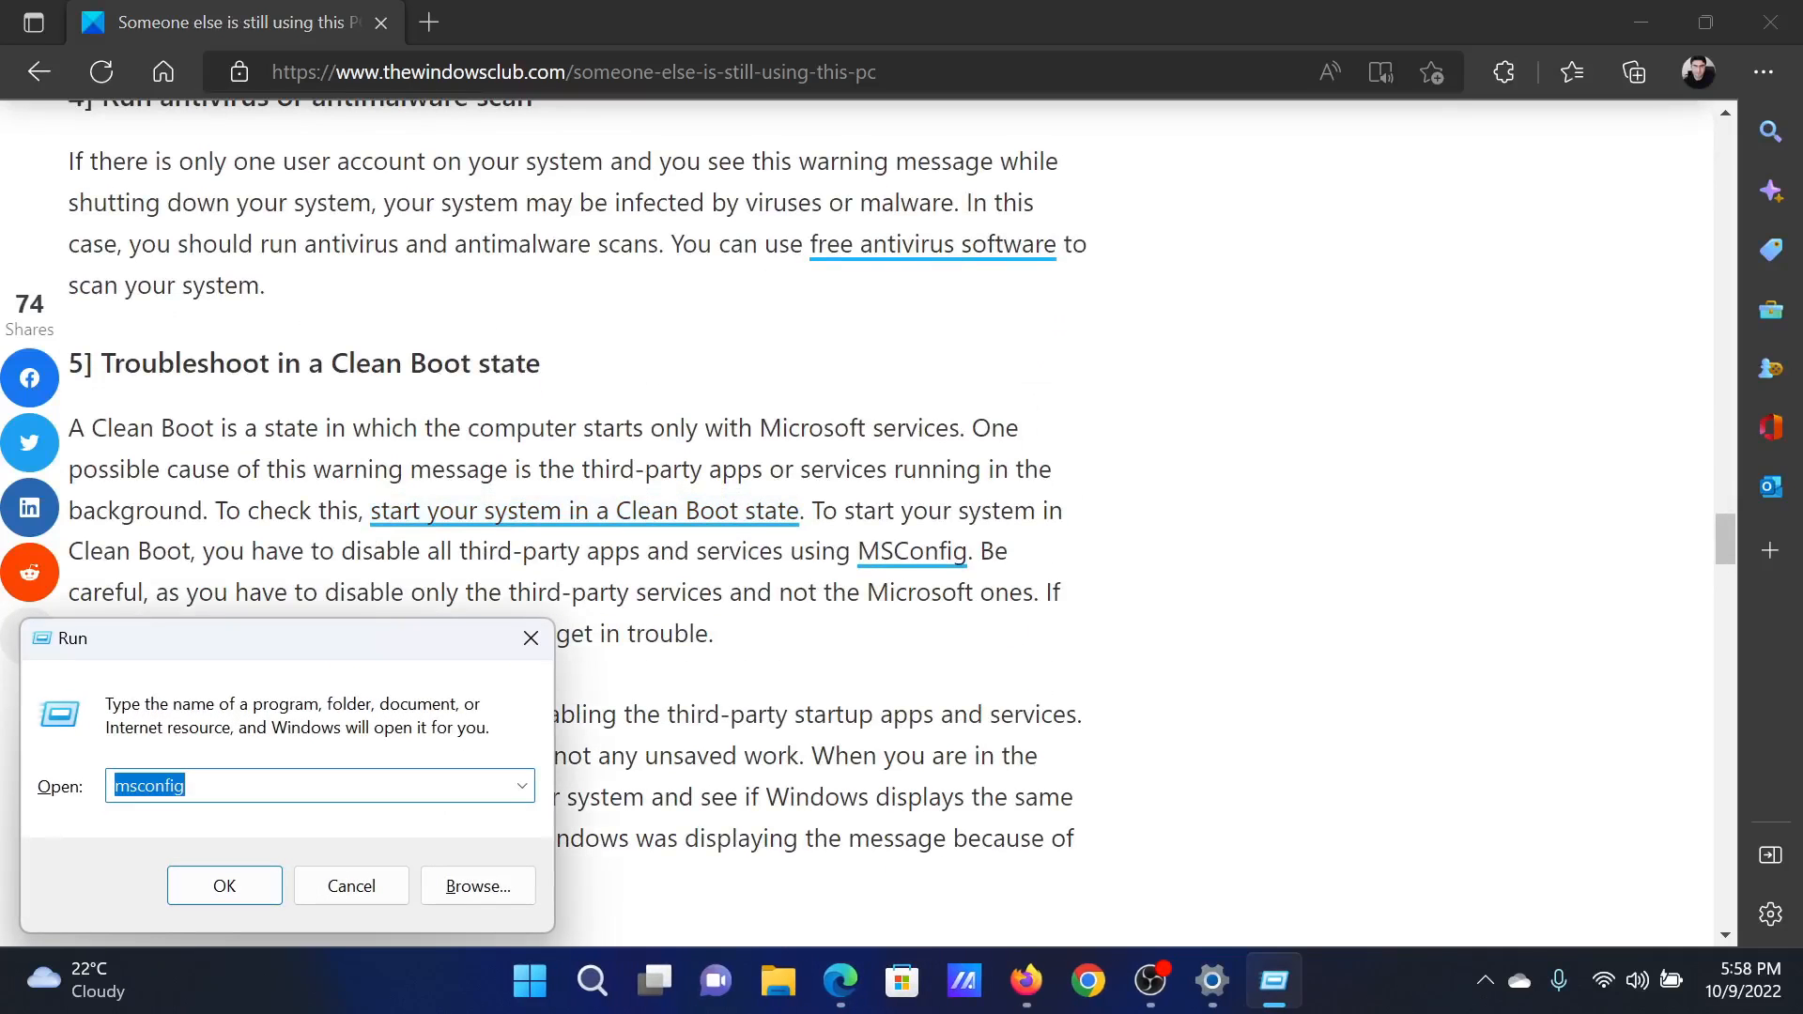
left_click(229, 785)
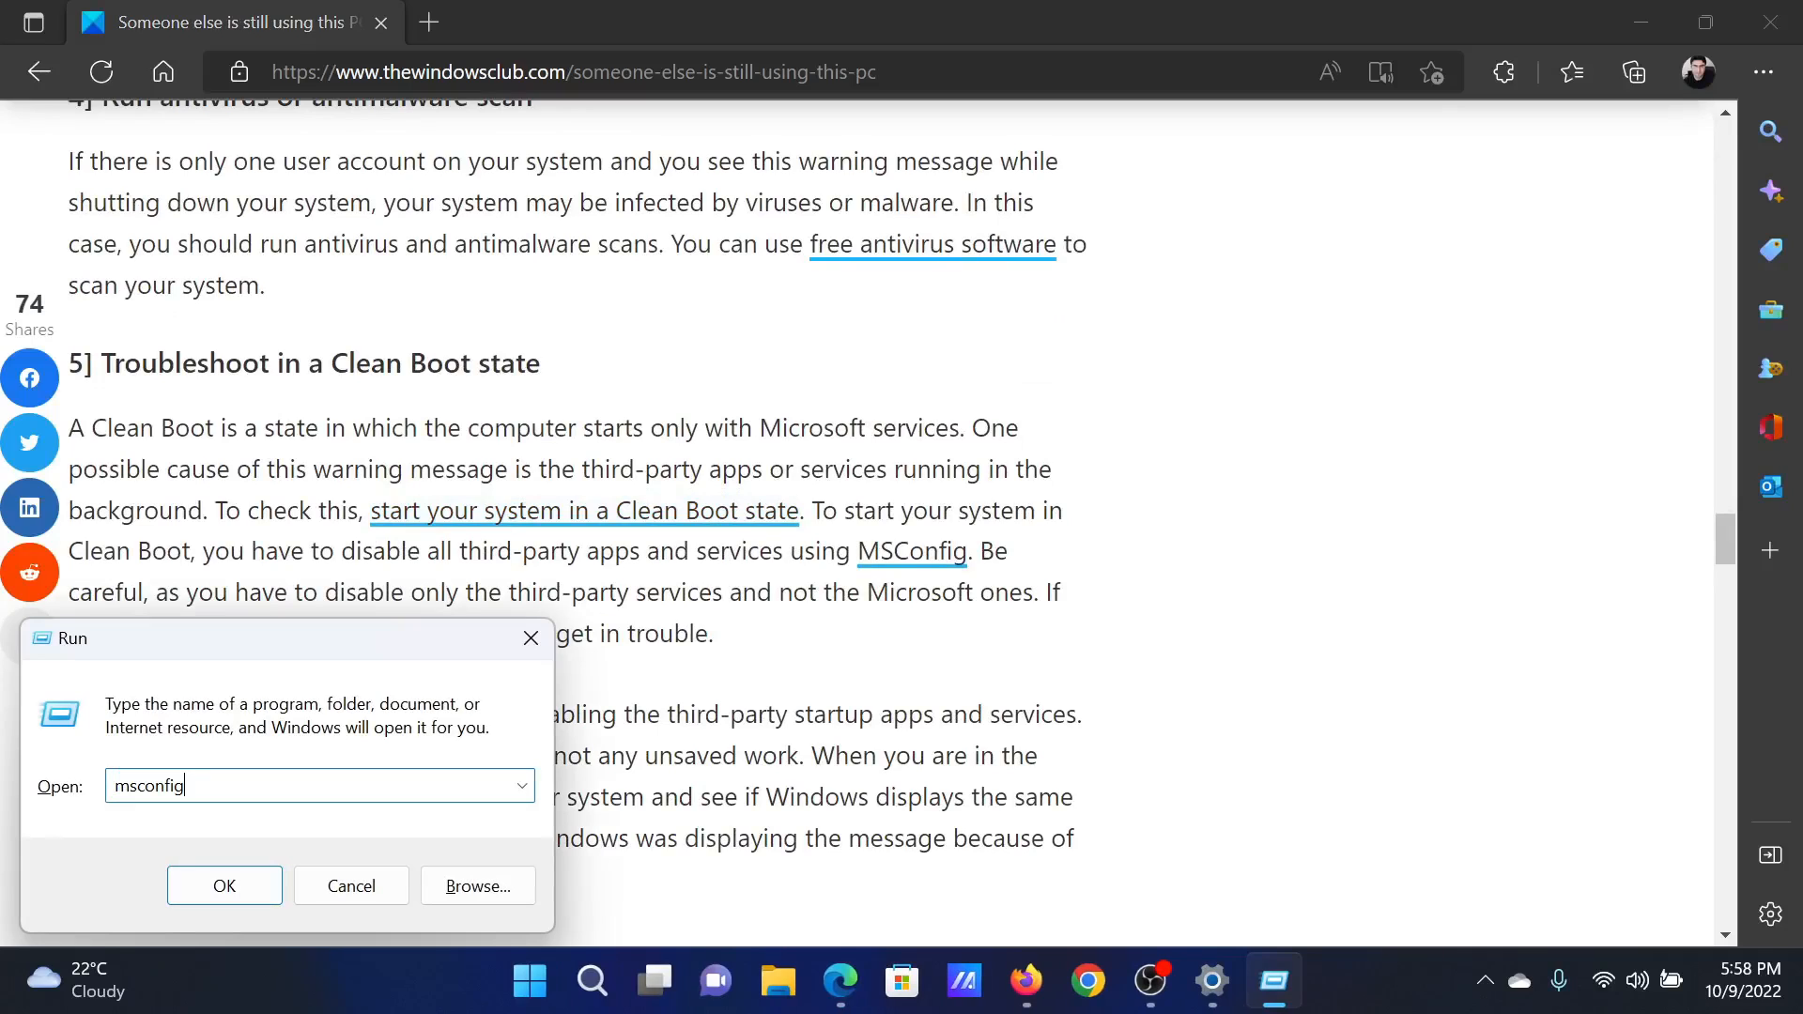
left_click(223, 884)
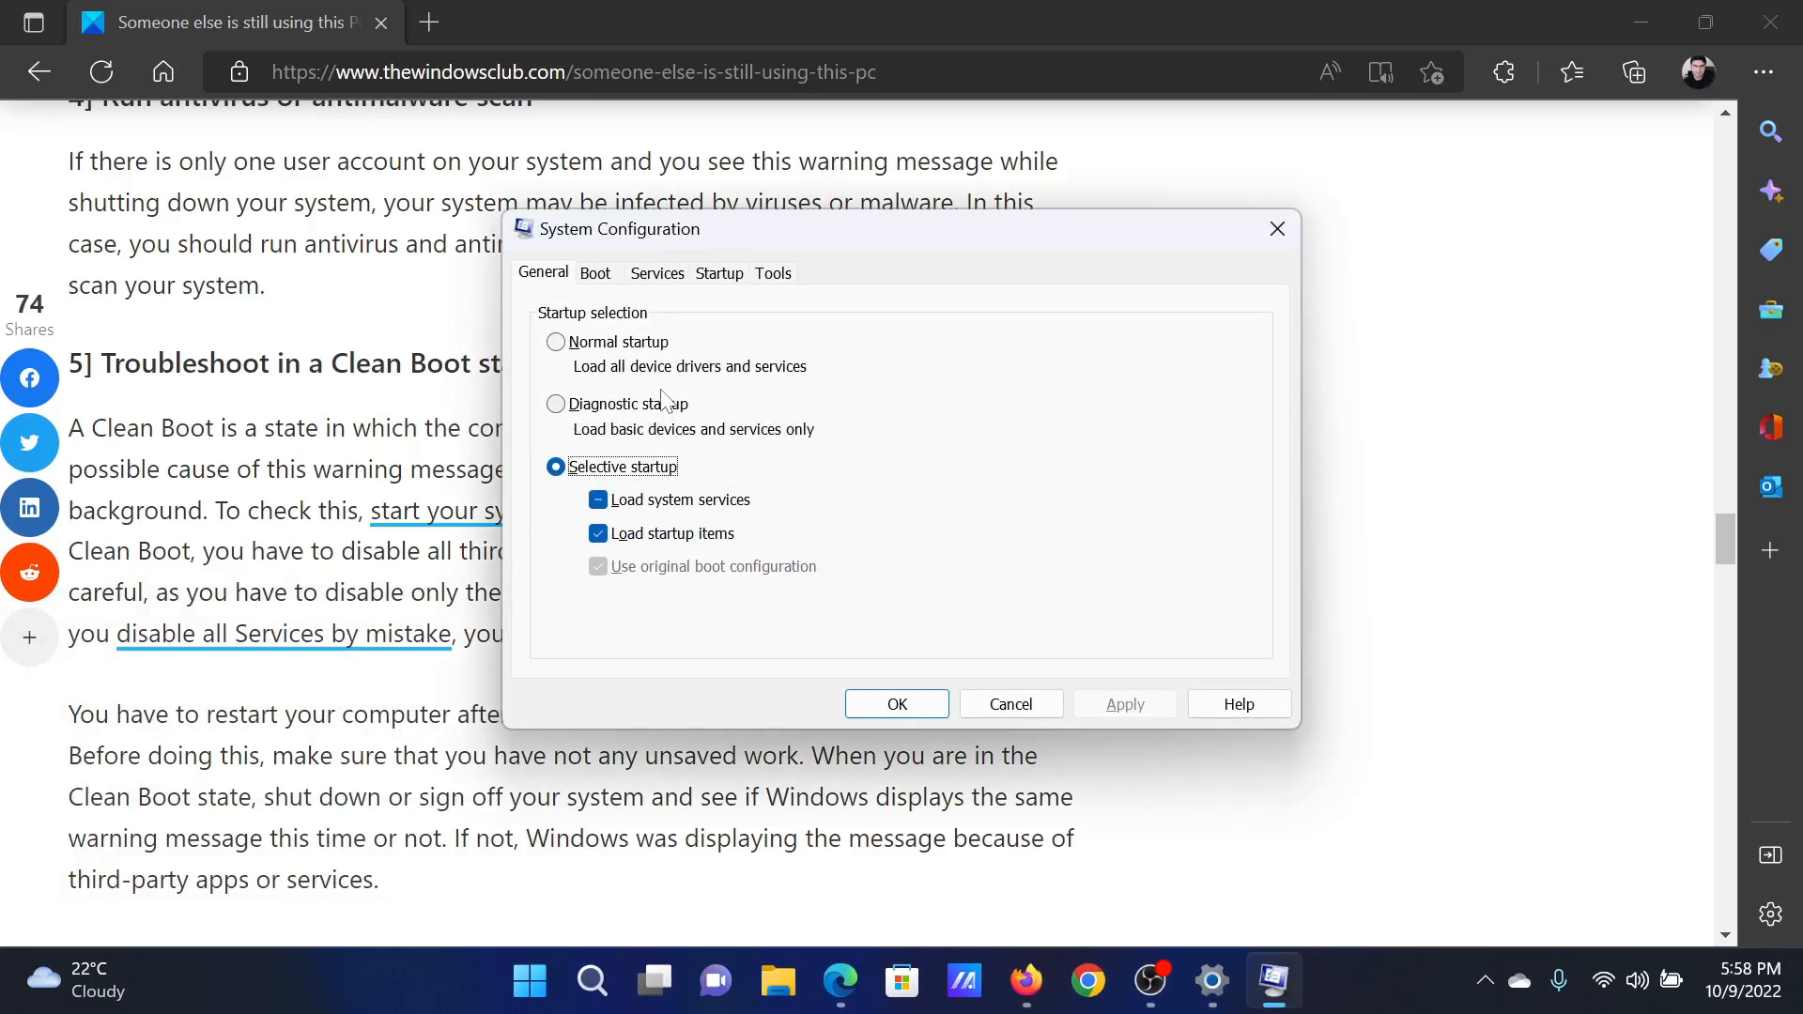
Step: Hide all Microsoft services and disable all remaining third-party services
left_click(655, 272)
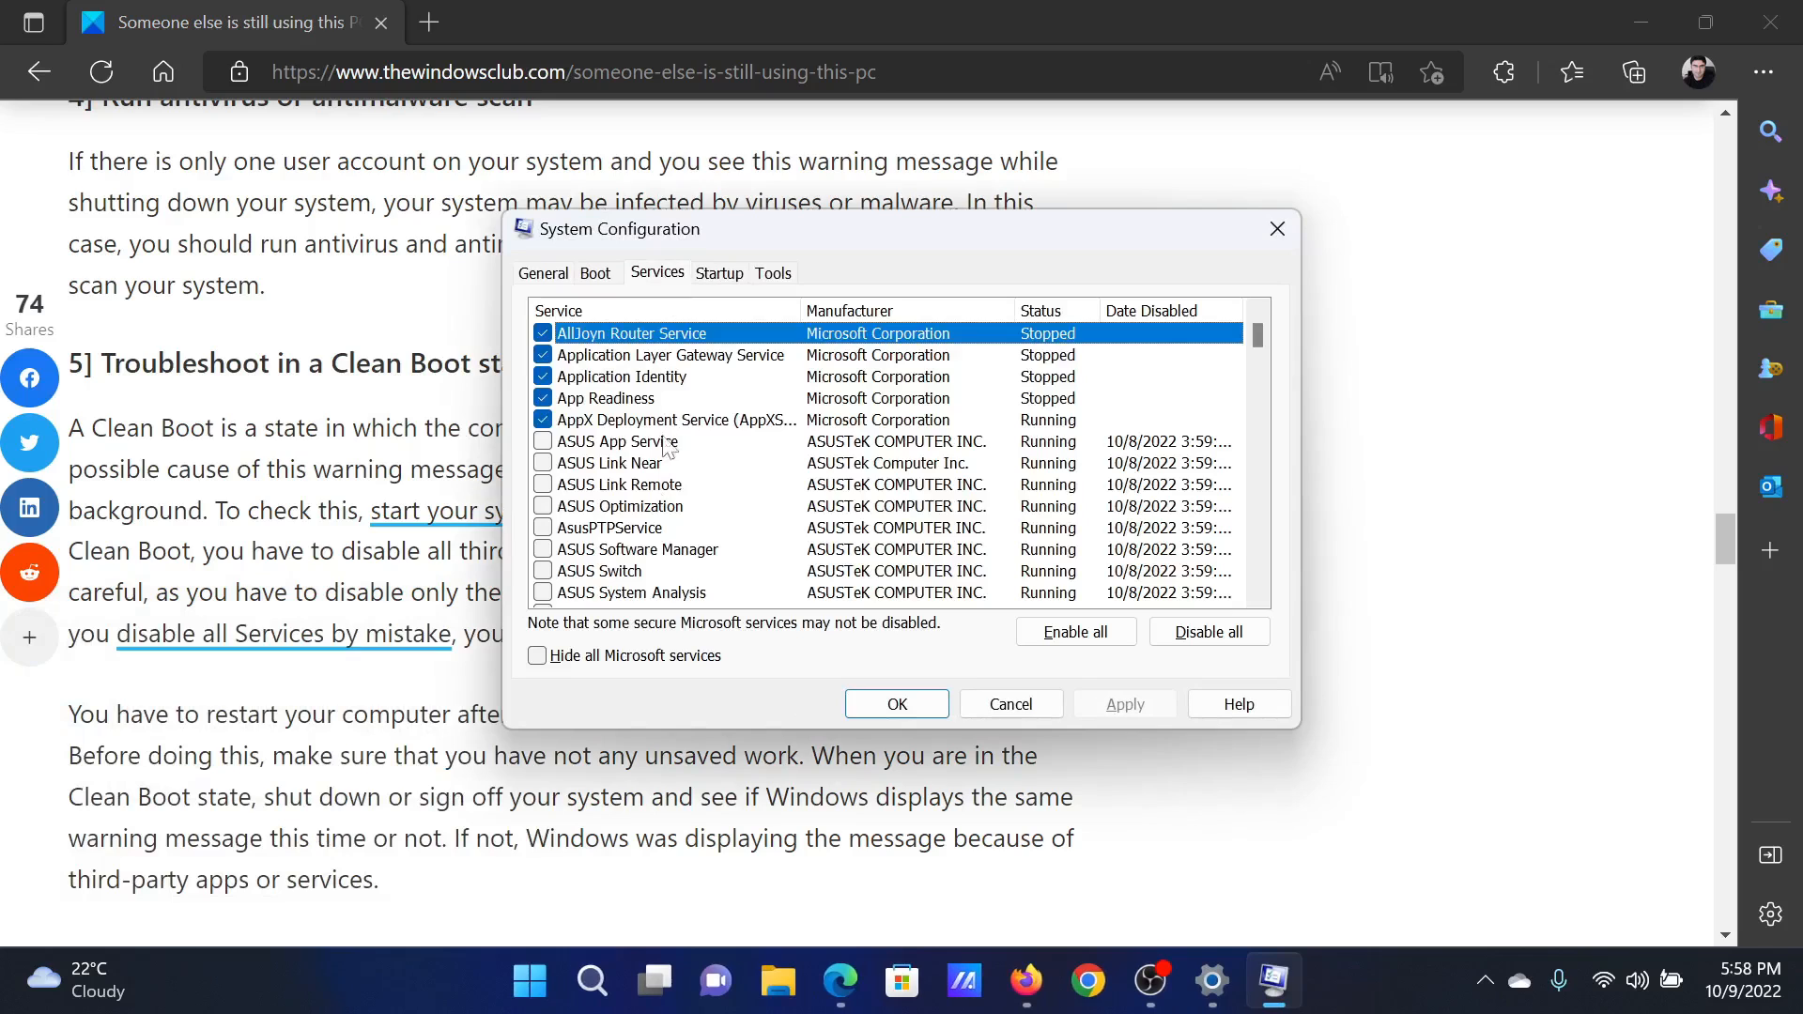
left_click(535, 655)
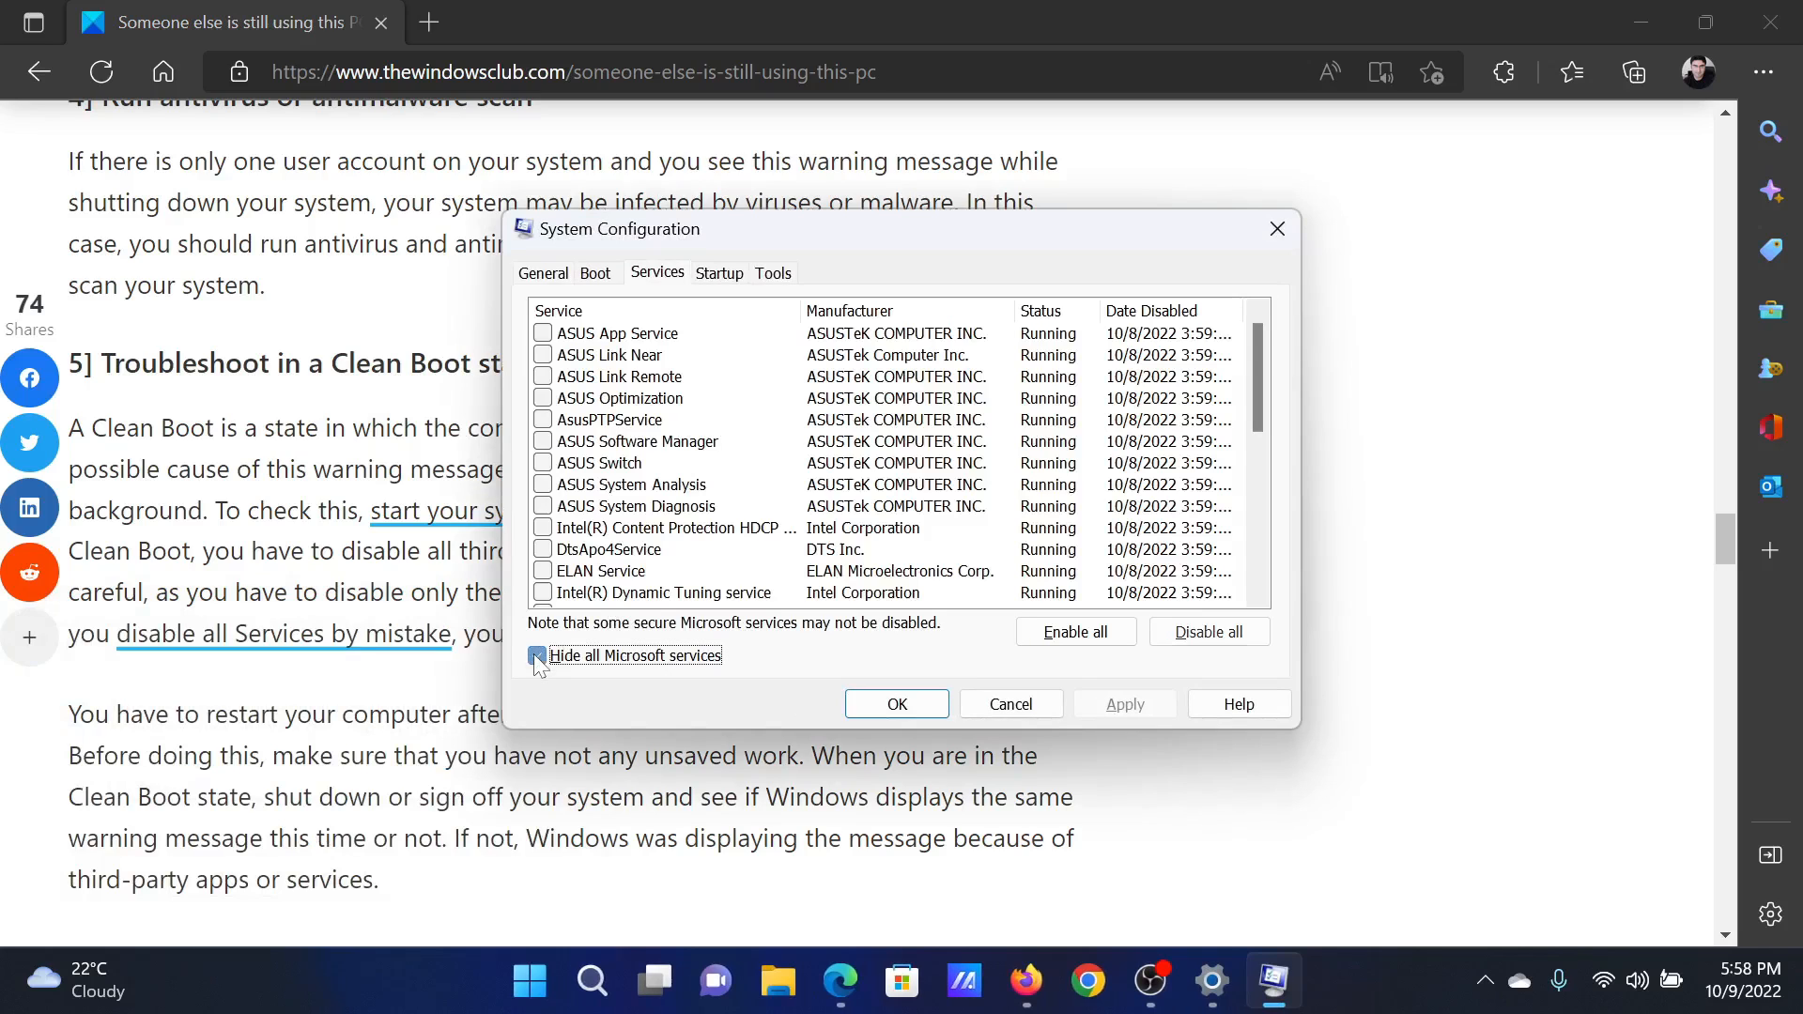
left_click(535, 655)
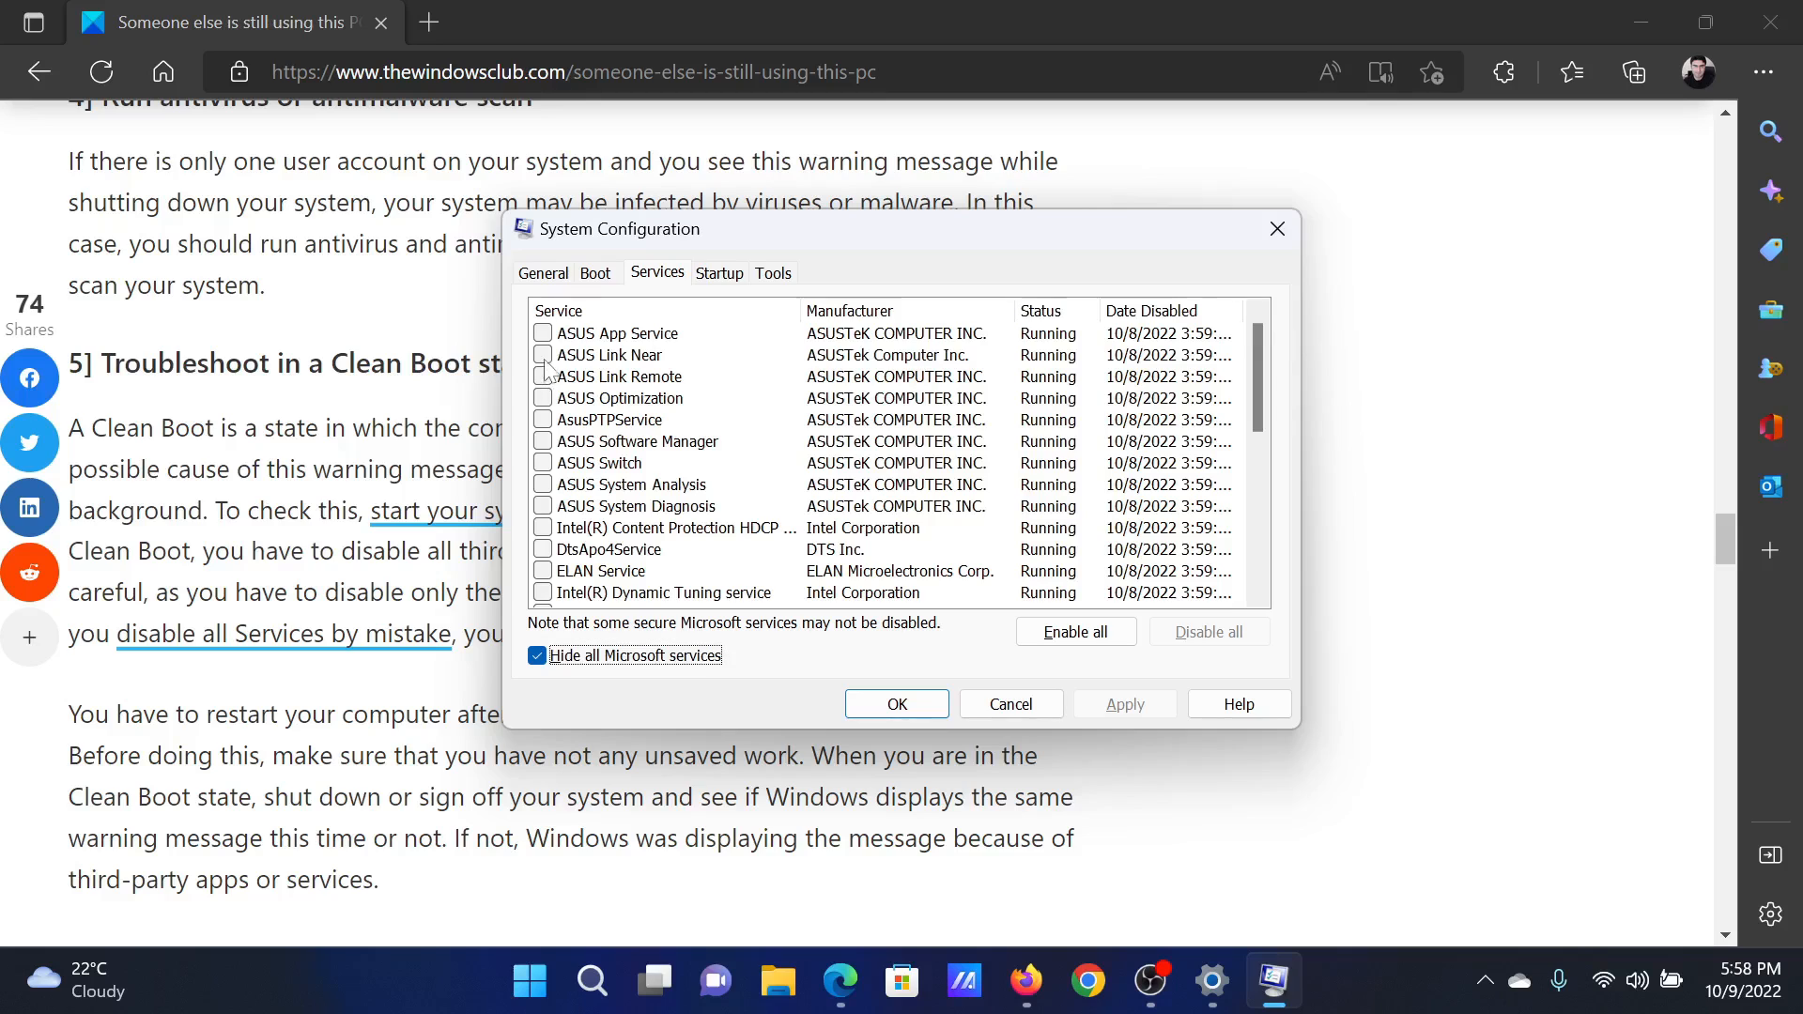
left_click(541, 355)
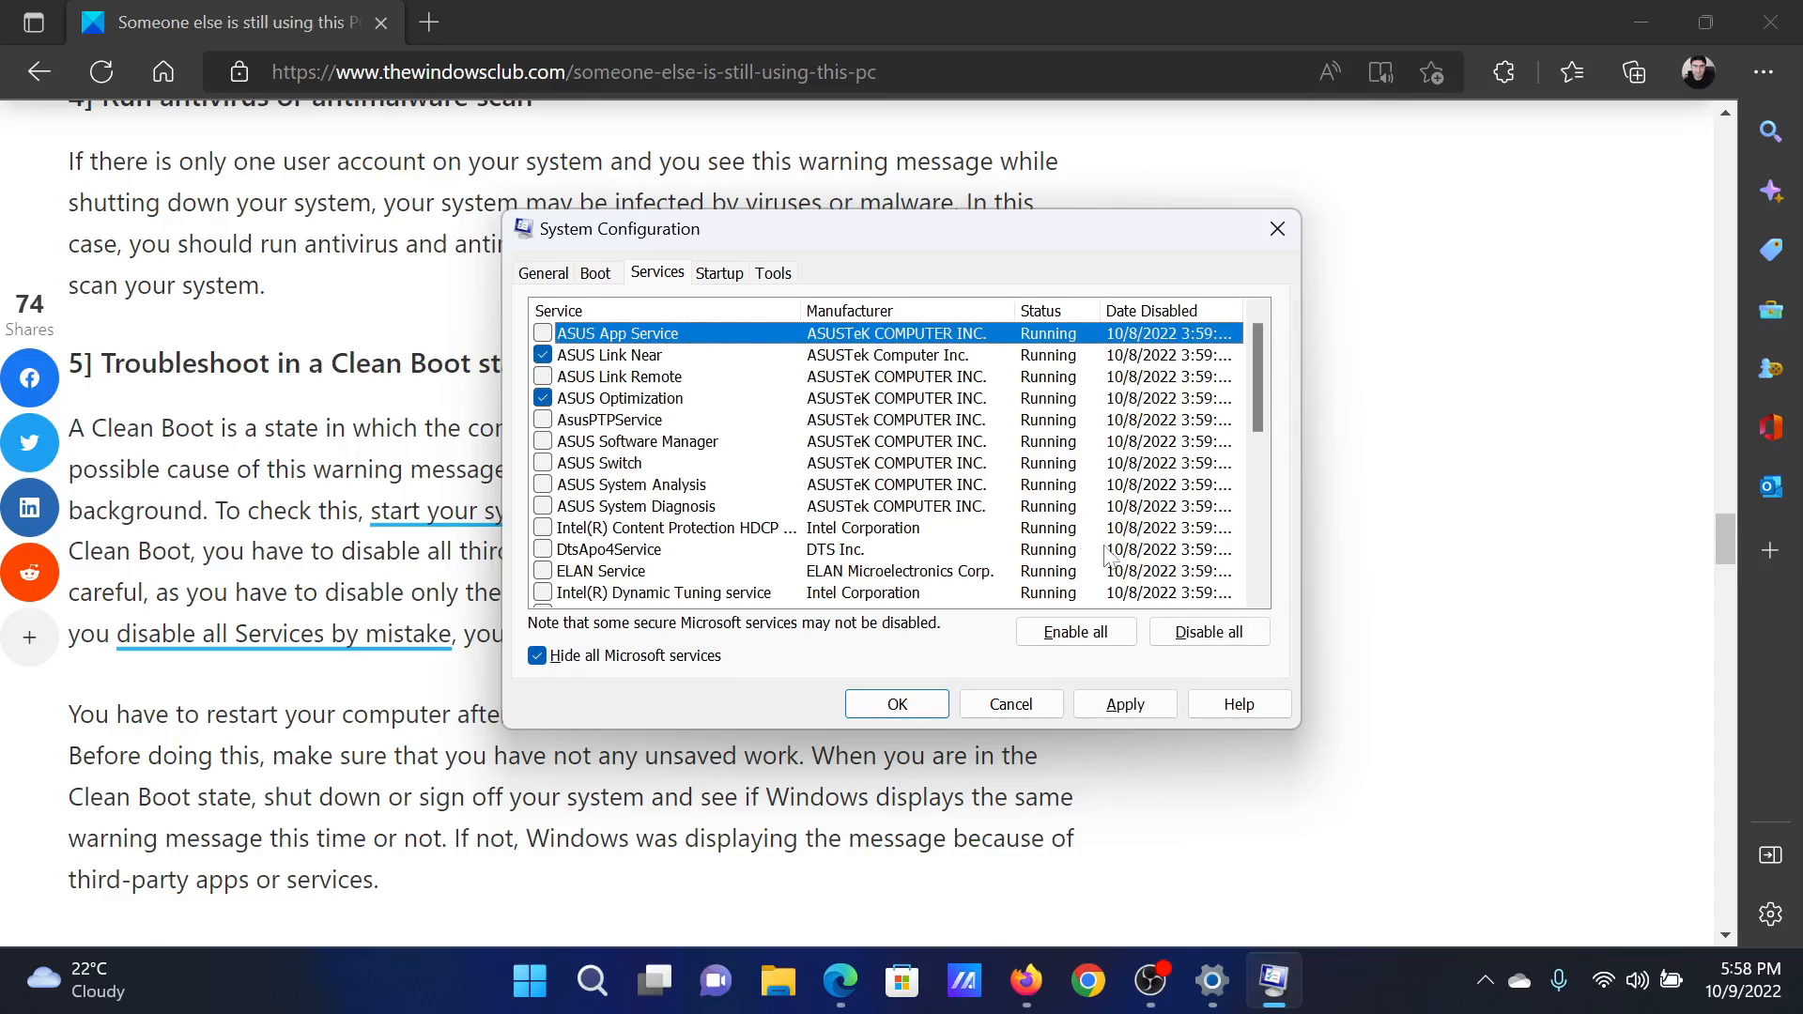
Step: Save the service changes with OK and exit without restarting the computer
left_click(1207, 631)
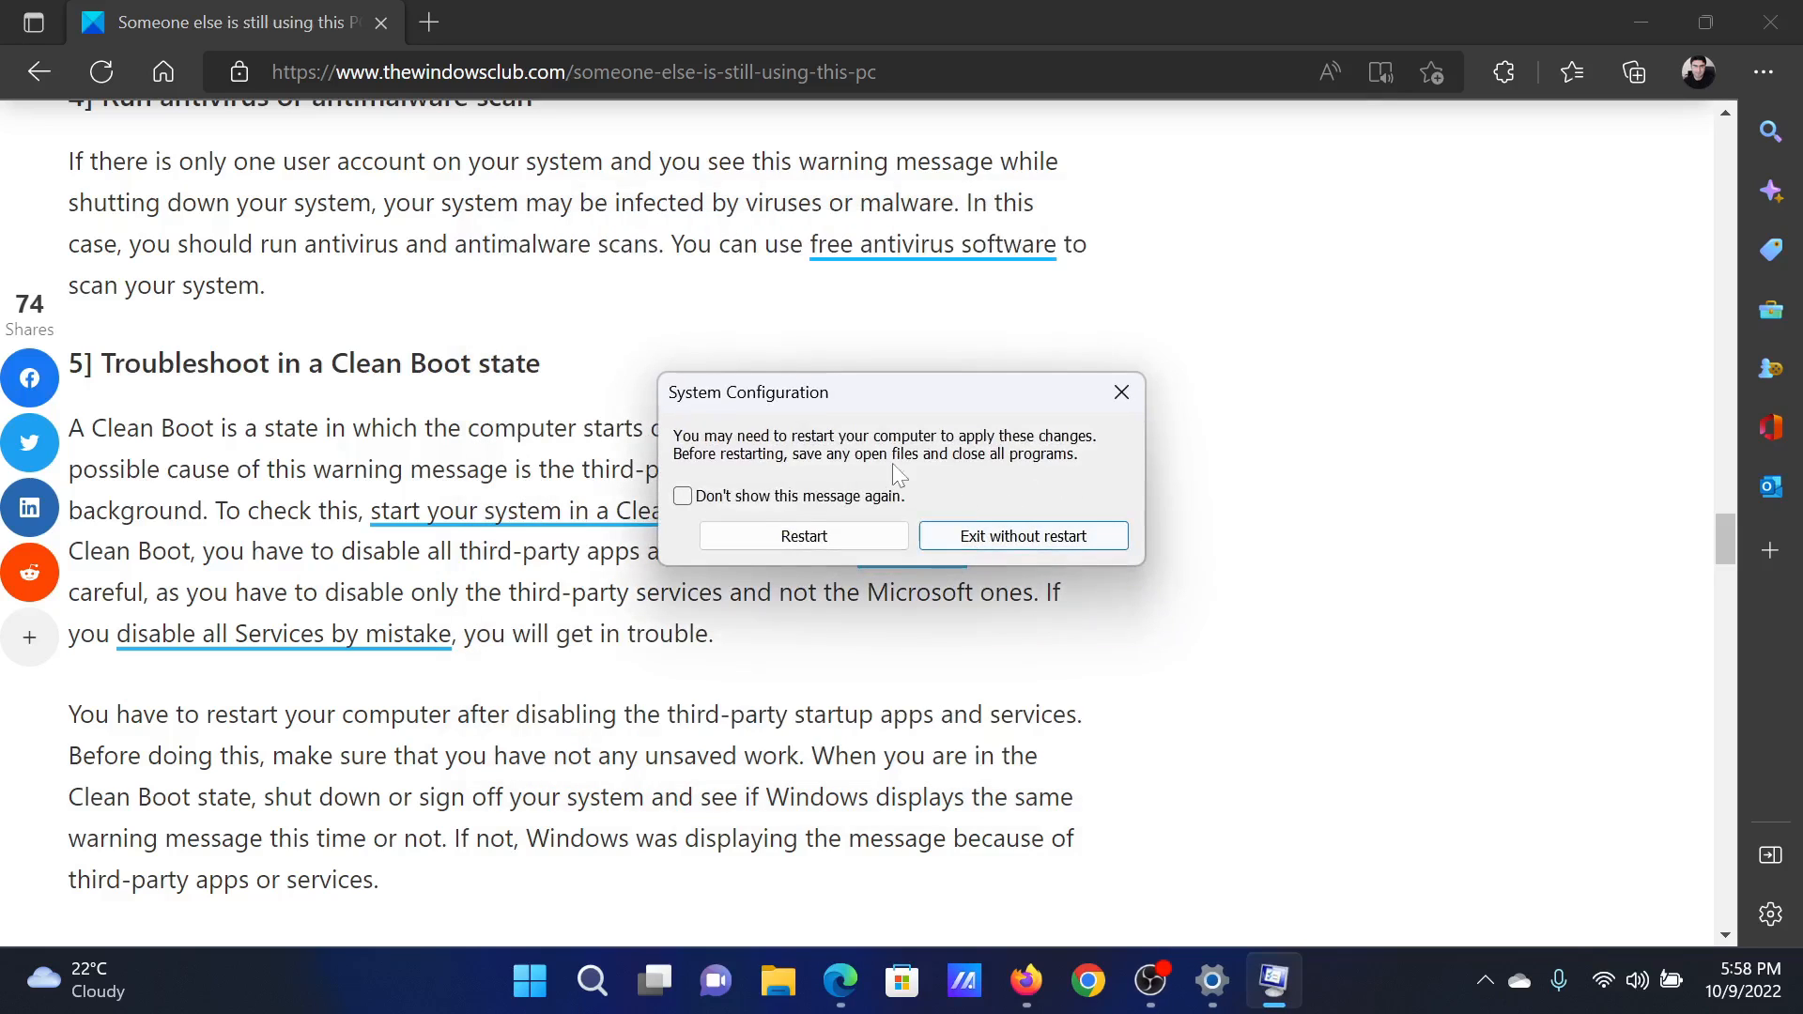
left_click(1021, 535)
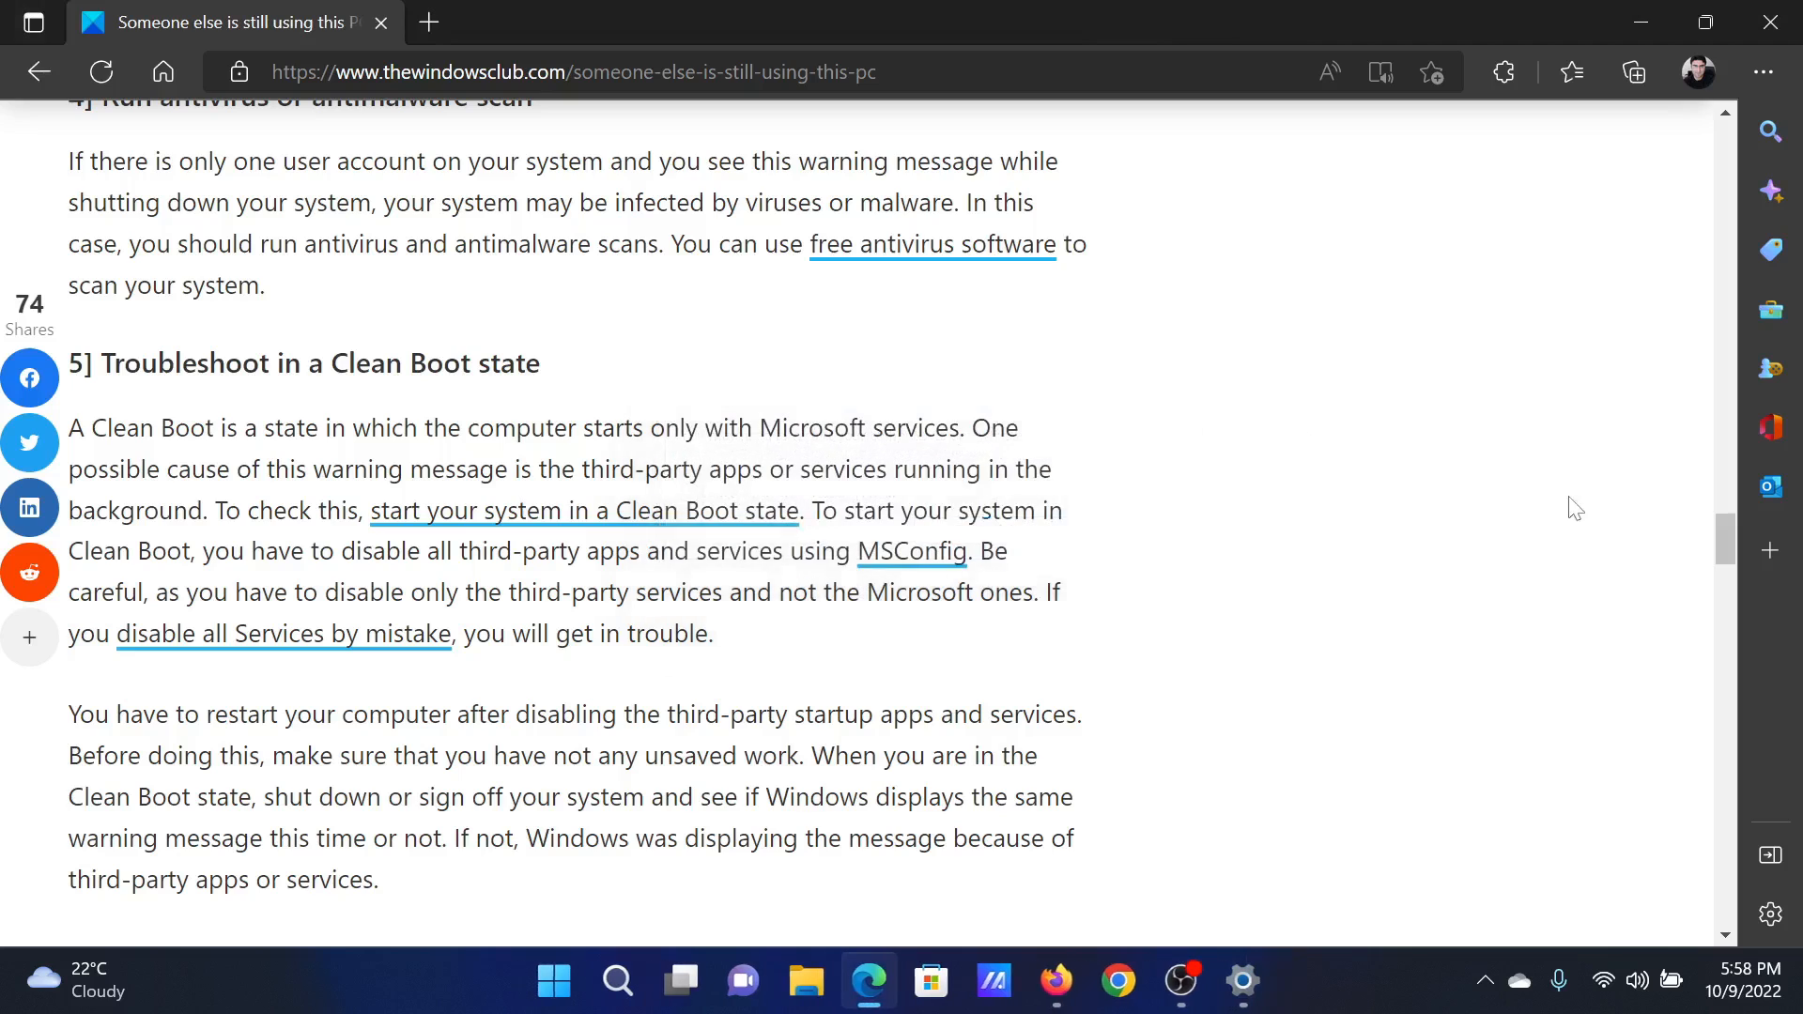
scroll("up", 3)
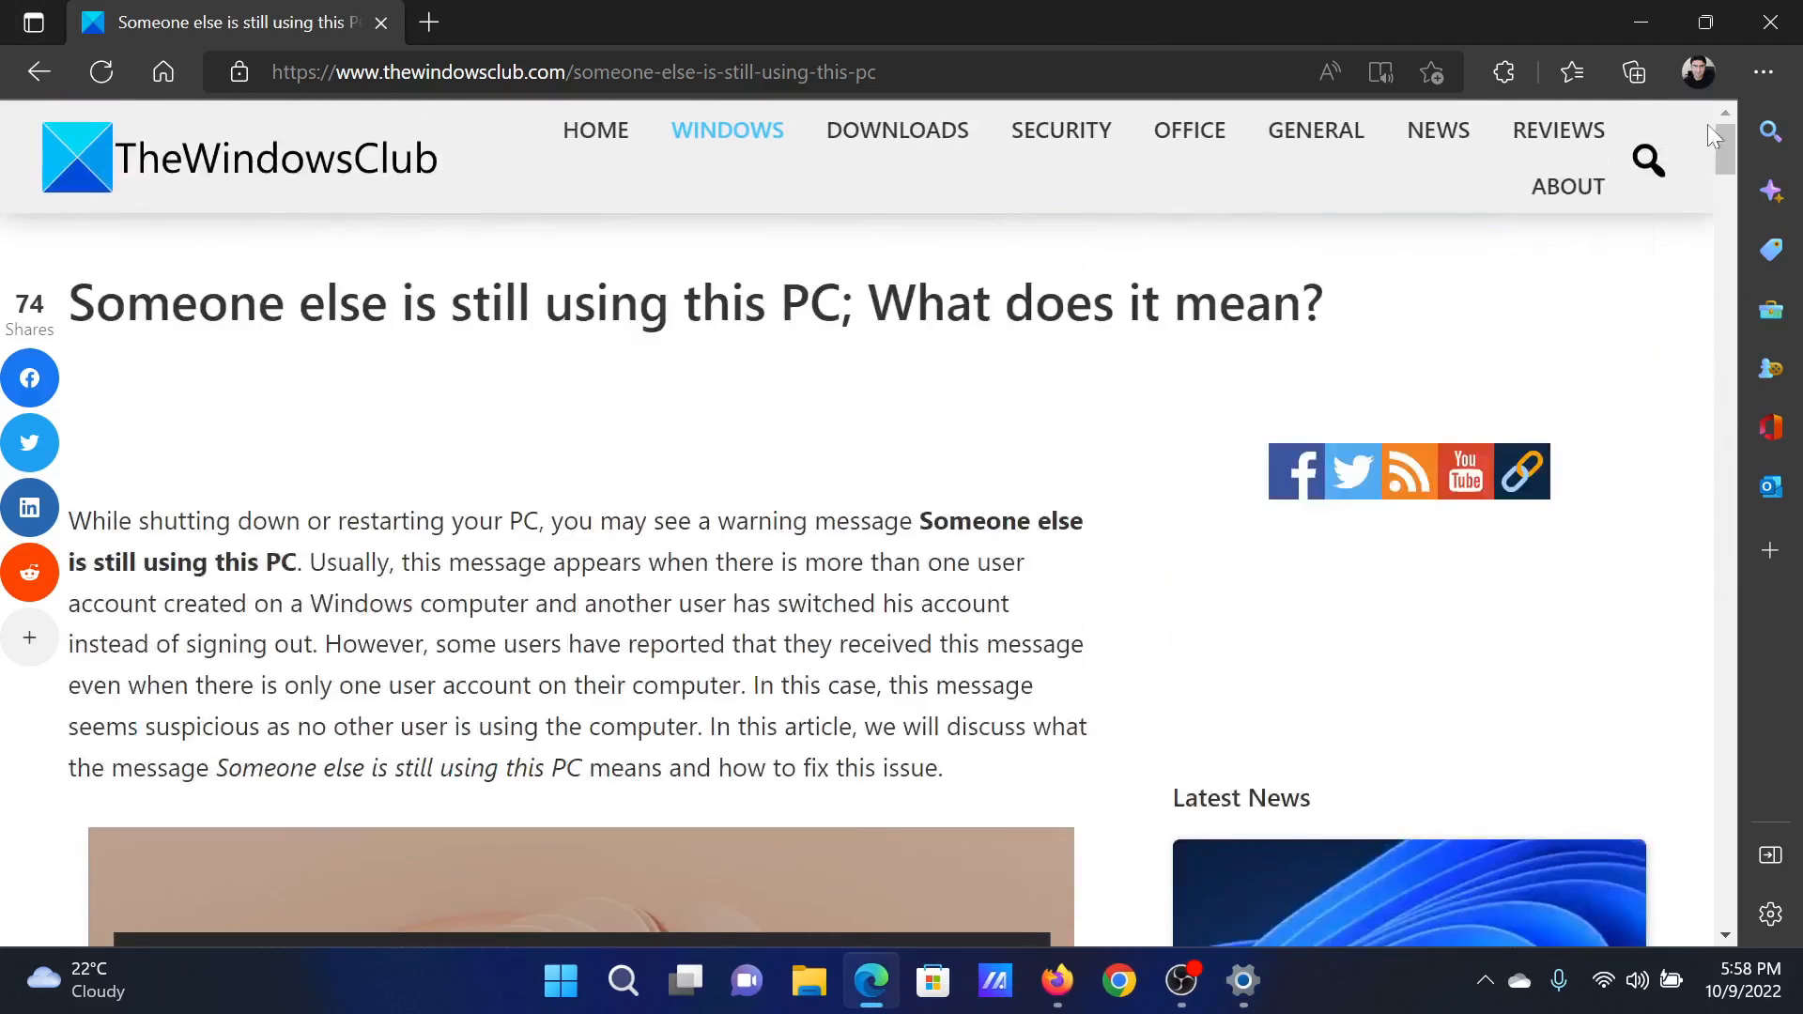